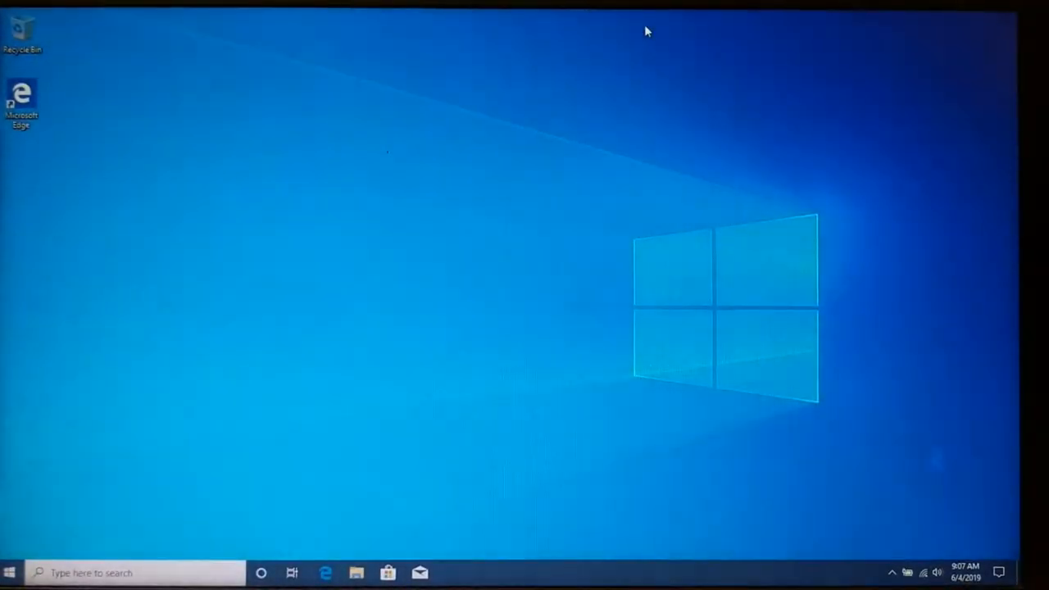
pyautogui.moveTo(67, 161)
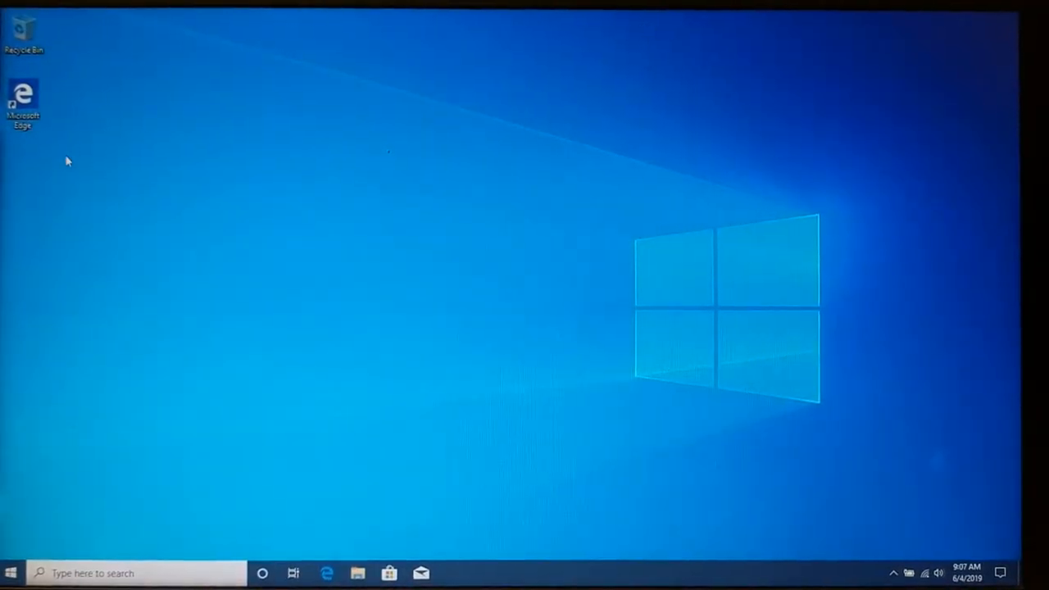
pyautogui.moveTo(23, 93)
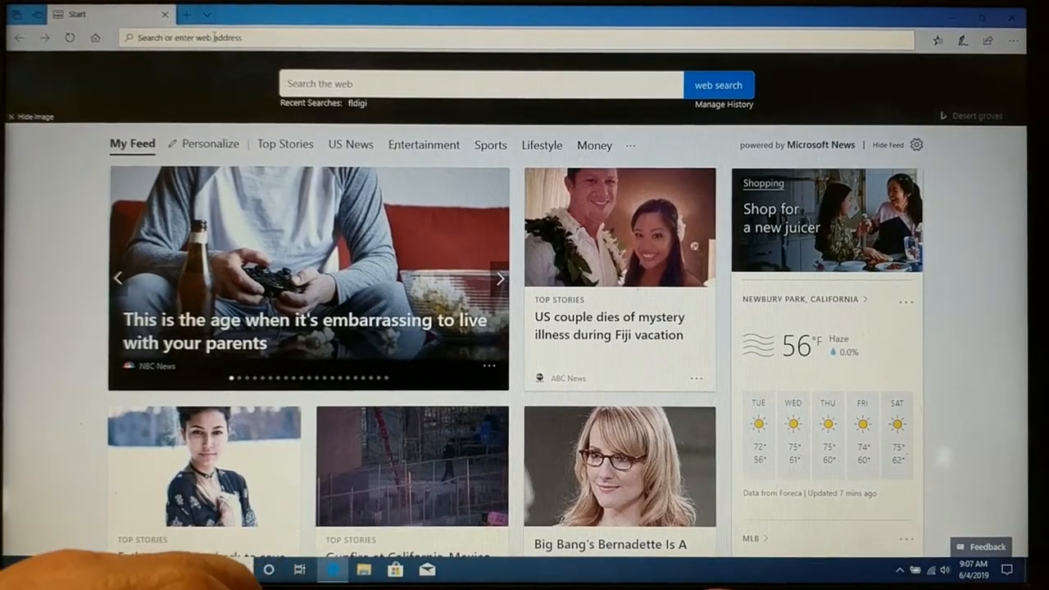
# Search Bing for 'fldigi' and open the 'fldigi download | SourceForge.net' result.
pyautogui.write('fldigi')
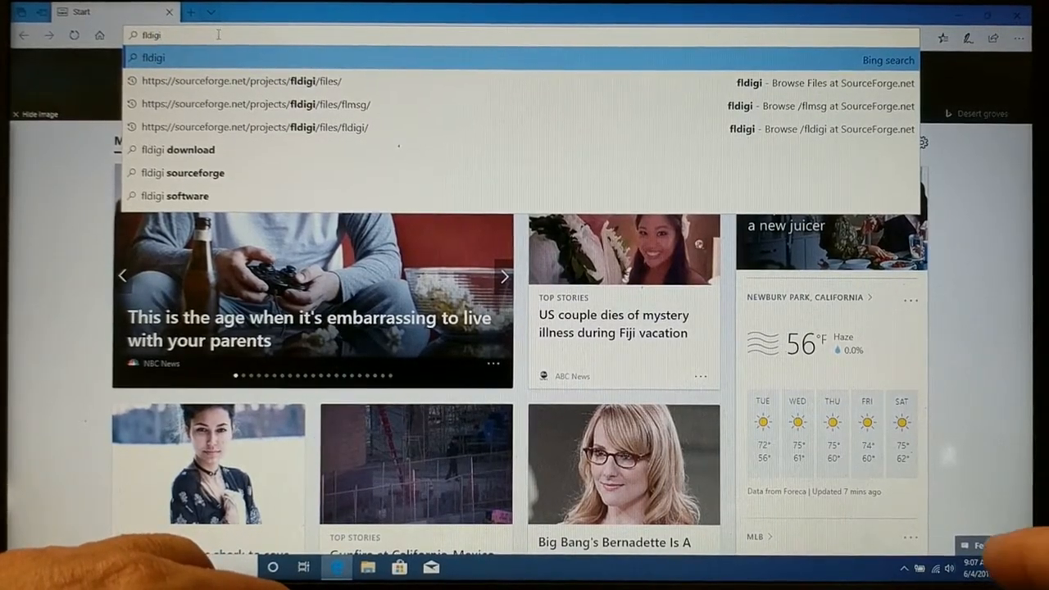
pyautogui.press('enter')
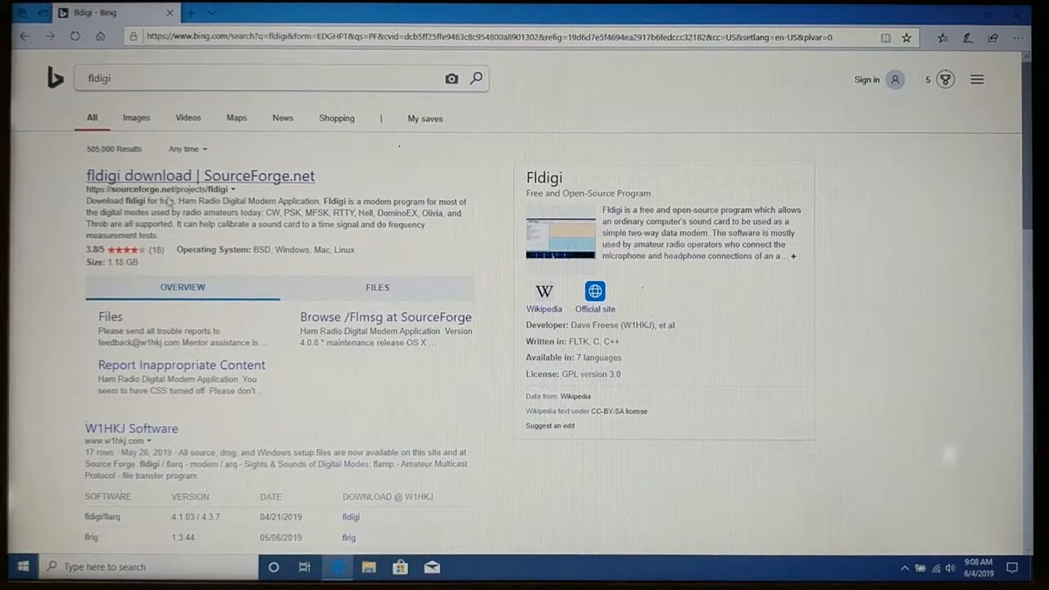
pyautogui.moveTo(161, 176)
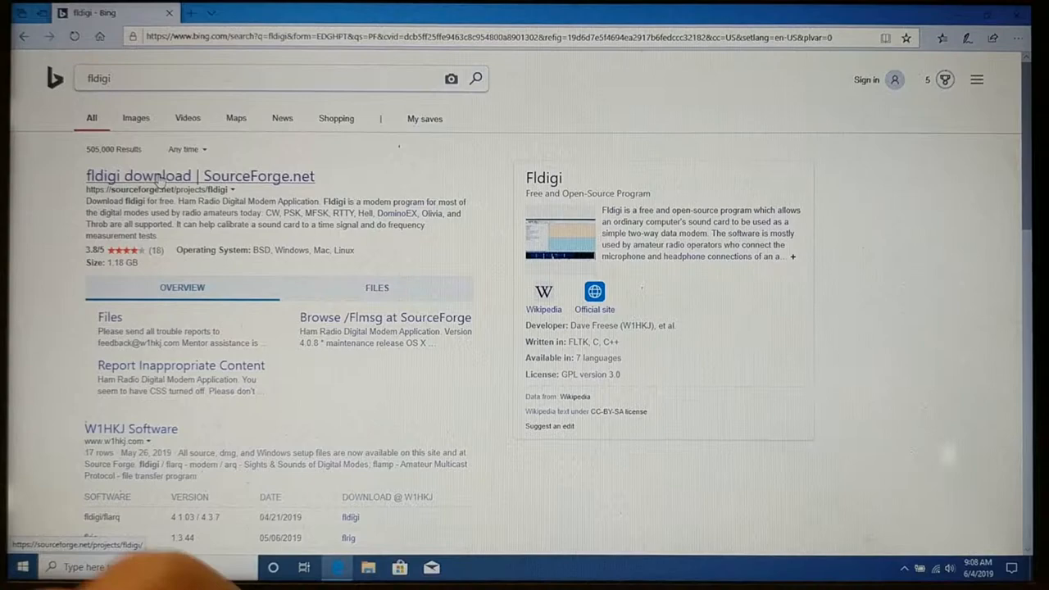
pyautogui.click(200, 175)
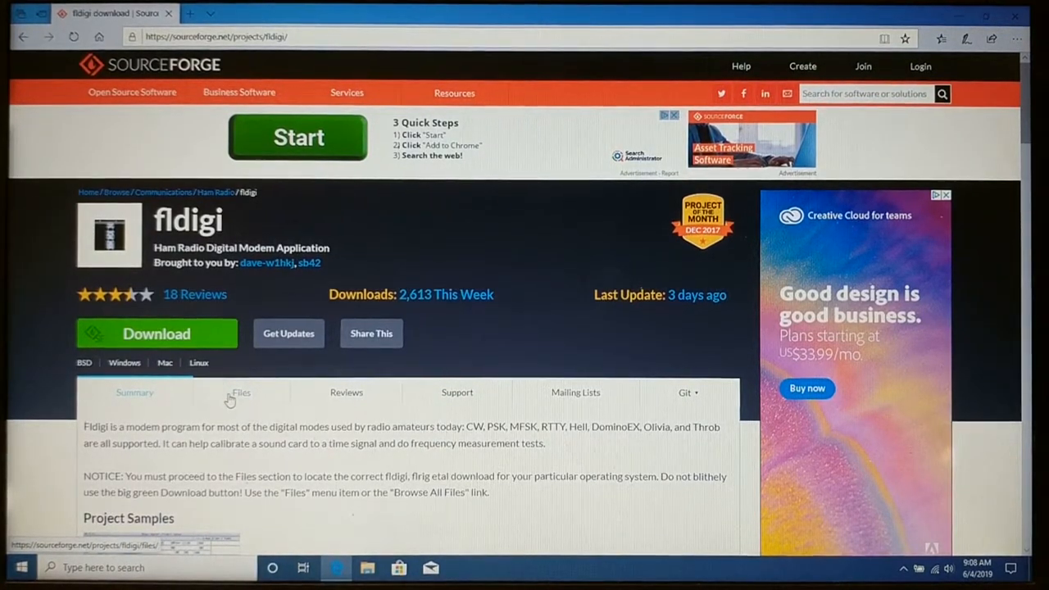
# Open the project's Files area and enter the fldigi folder listing the 4.1.03 downloads.
pyautogui.click(241, 391)
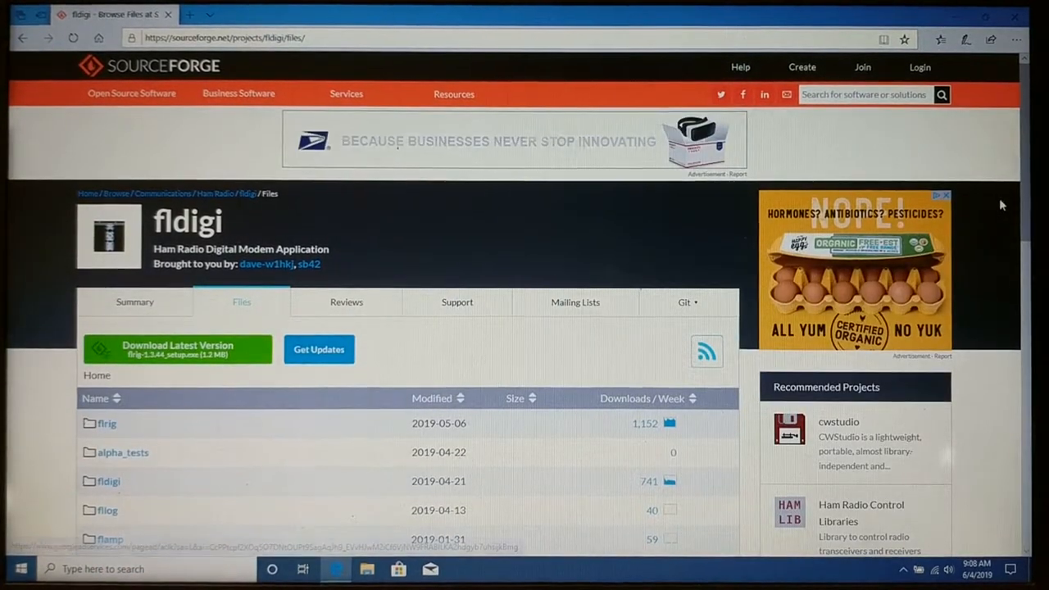
pyautogui.scroll(-3)
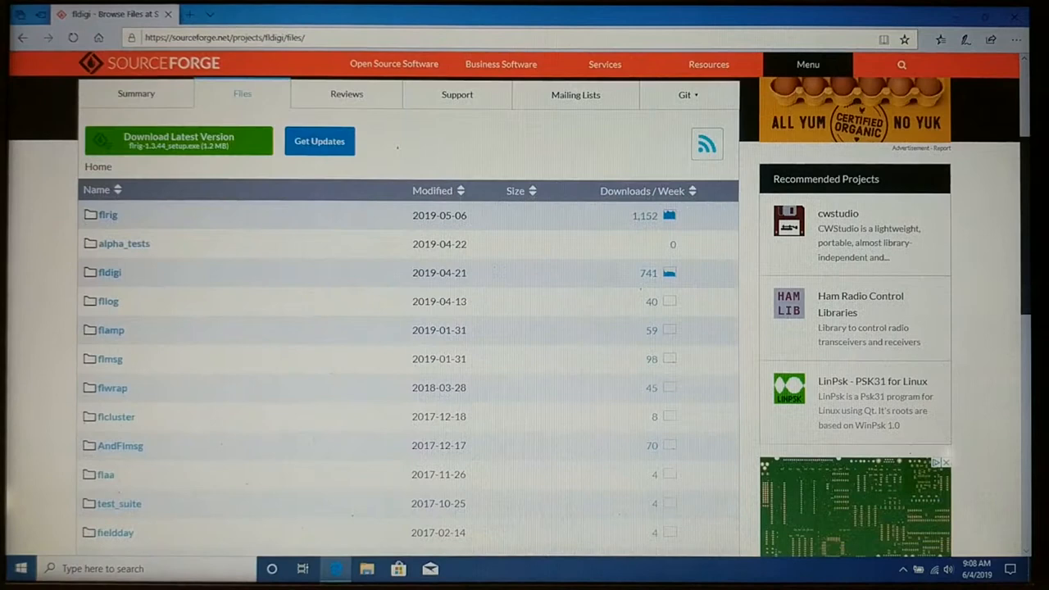
pyautogui.scroll(-3)
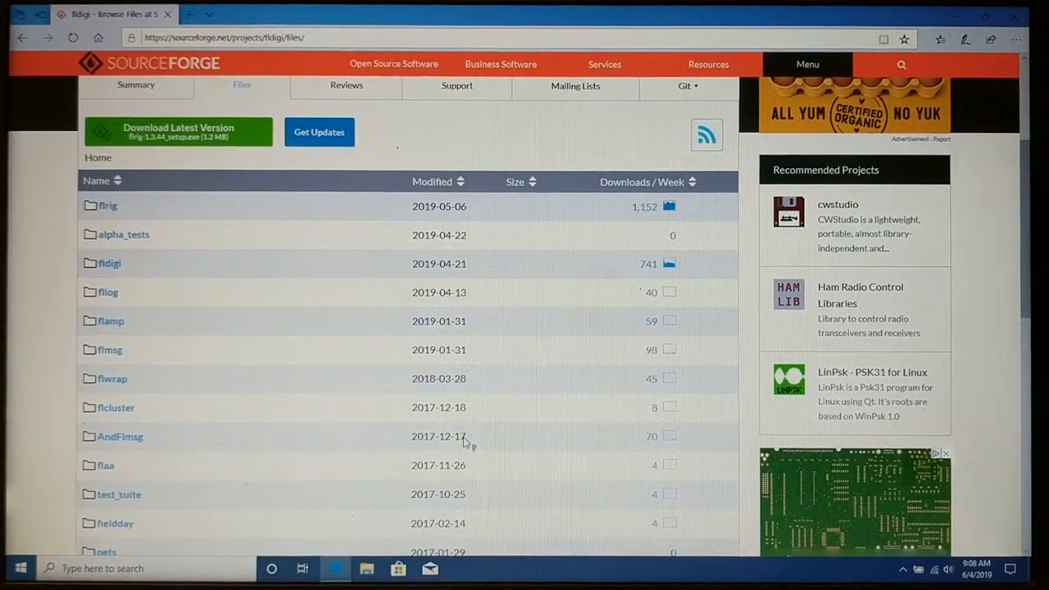
pyautogui.moveTo(109, 263)
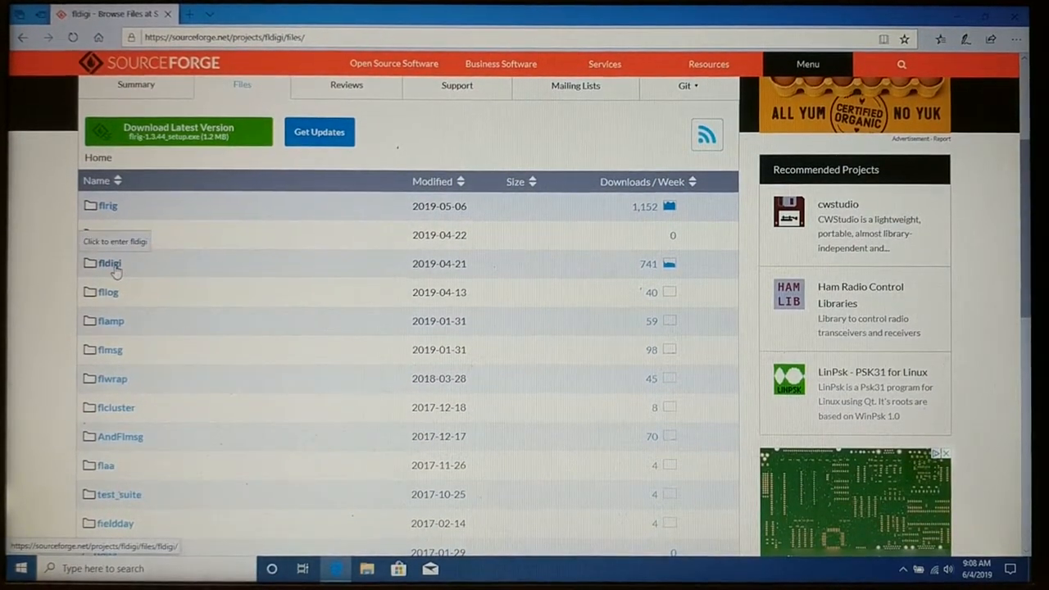
pyautogui.click(108, 262)
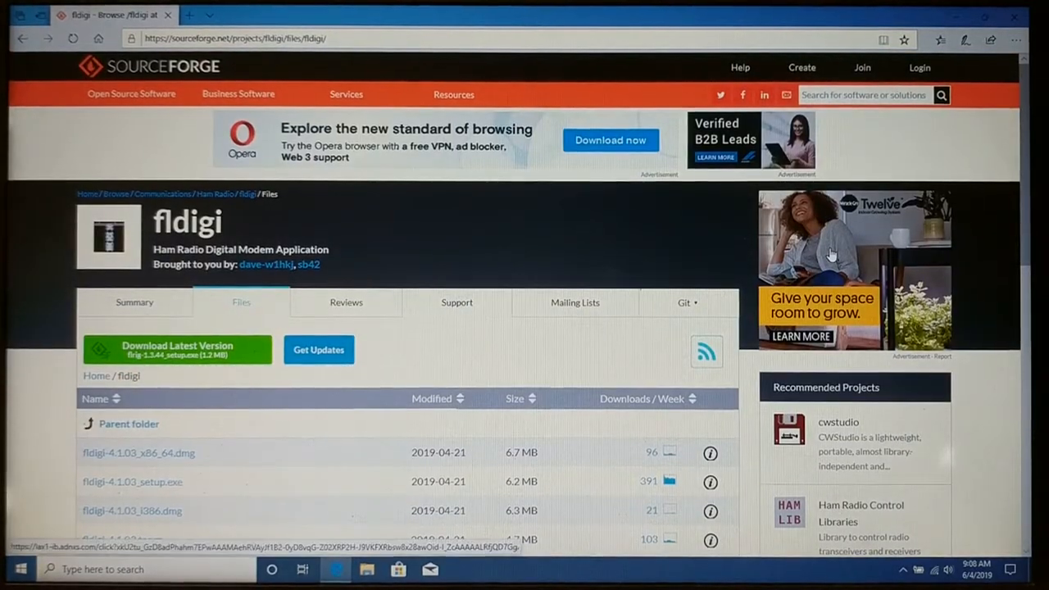
pyautogui.scroll(-3)
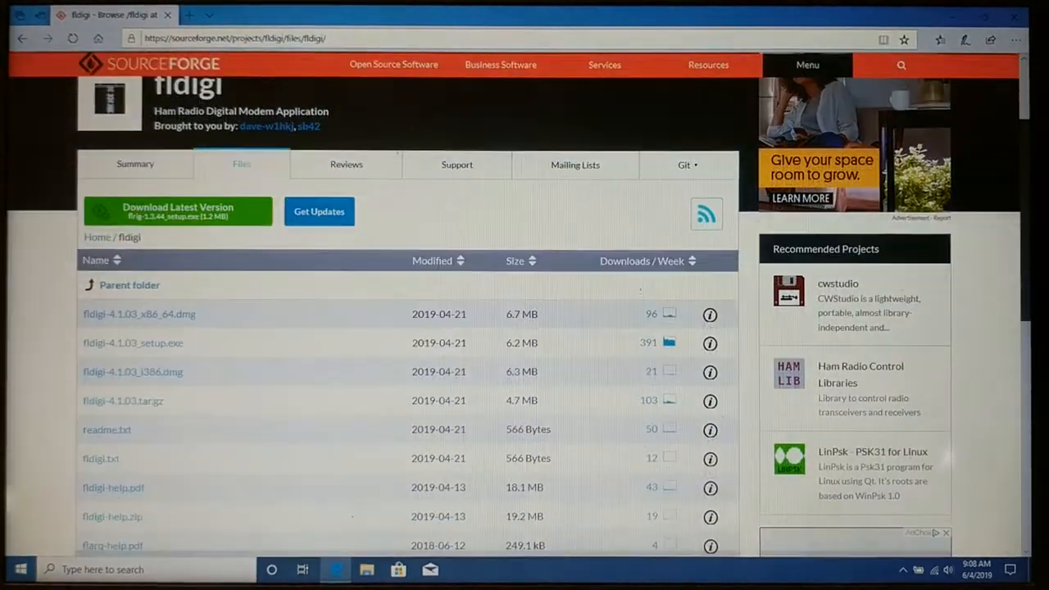
pyautogui.scroll(-3)
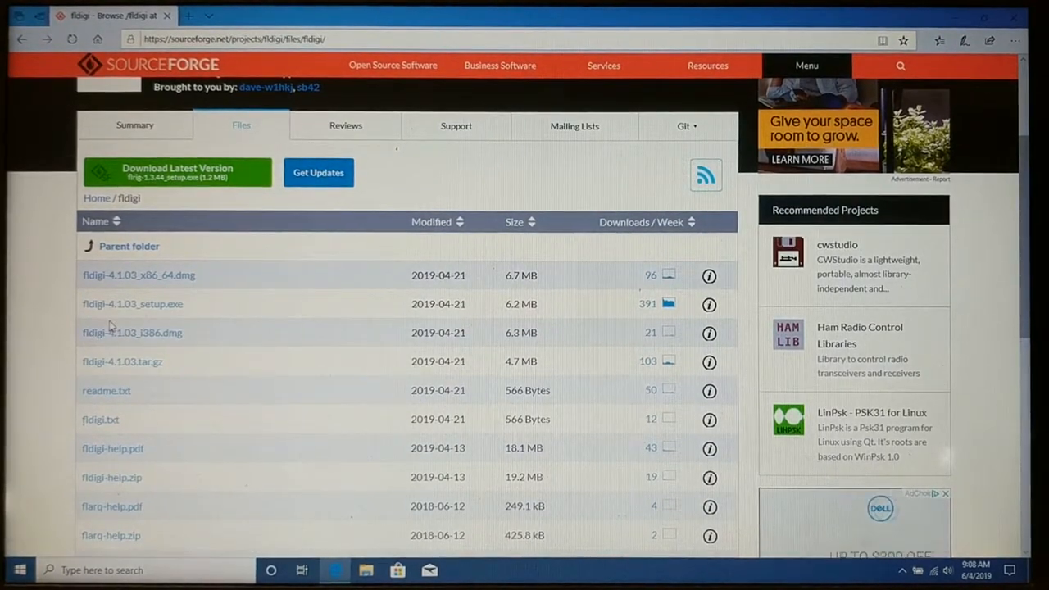
pyautogui.moveTo(193, 295)
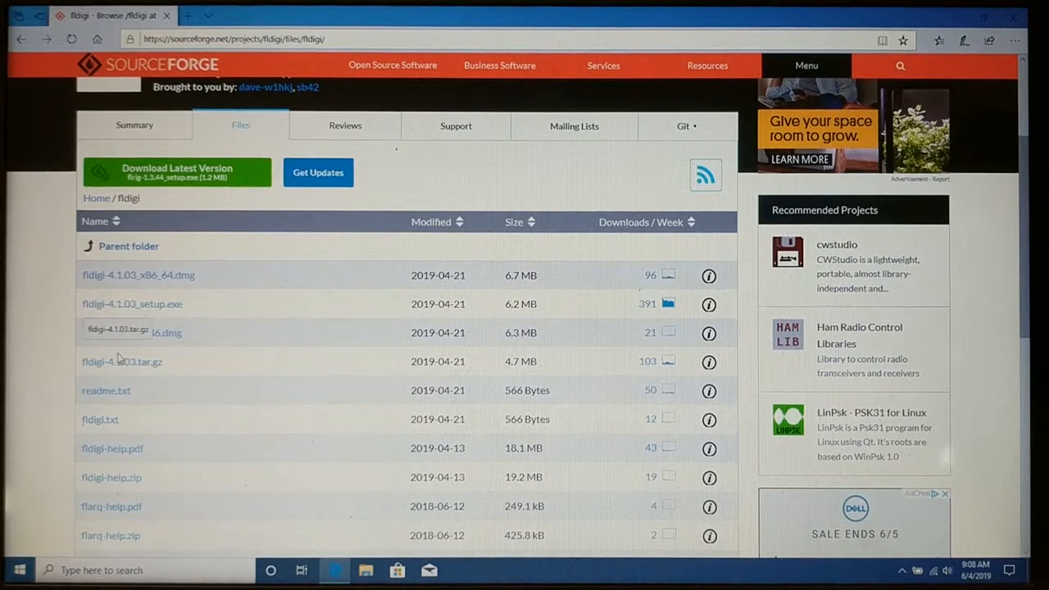
pyautogui.moveTo(123, 362)
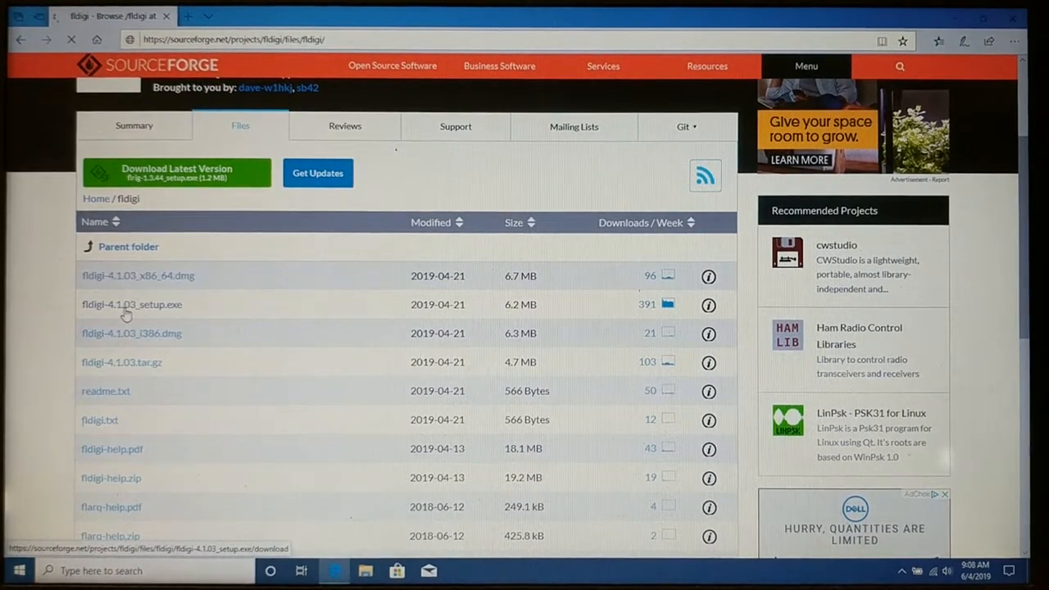
# Download and save fldigi-4.1.03_setup.exe, then return to the top-level files list.
pyautogui.click(131, 303)
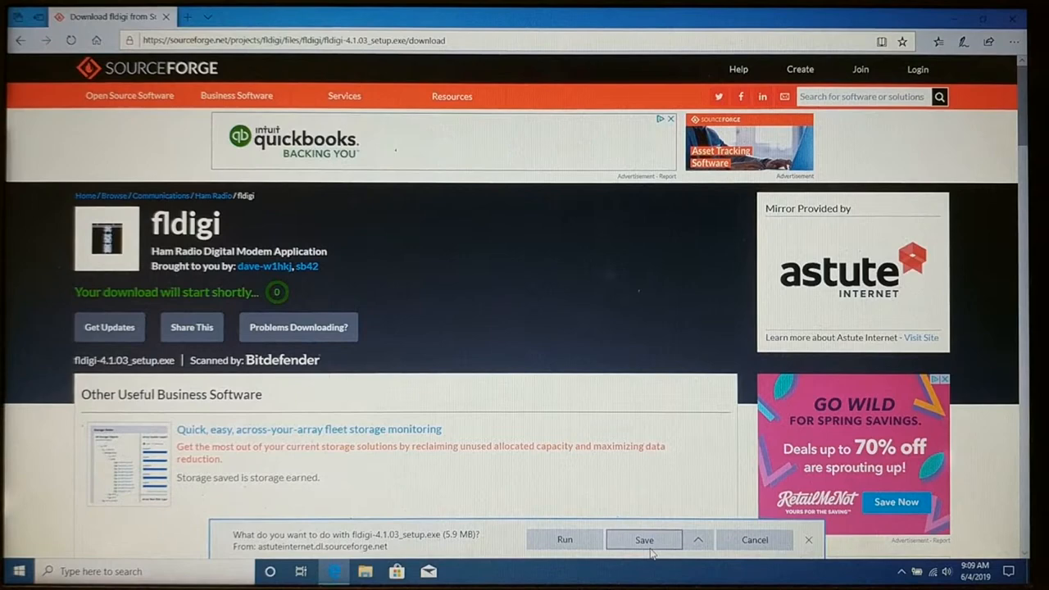
pyautogui.click(644, 540)
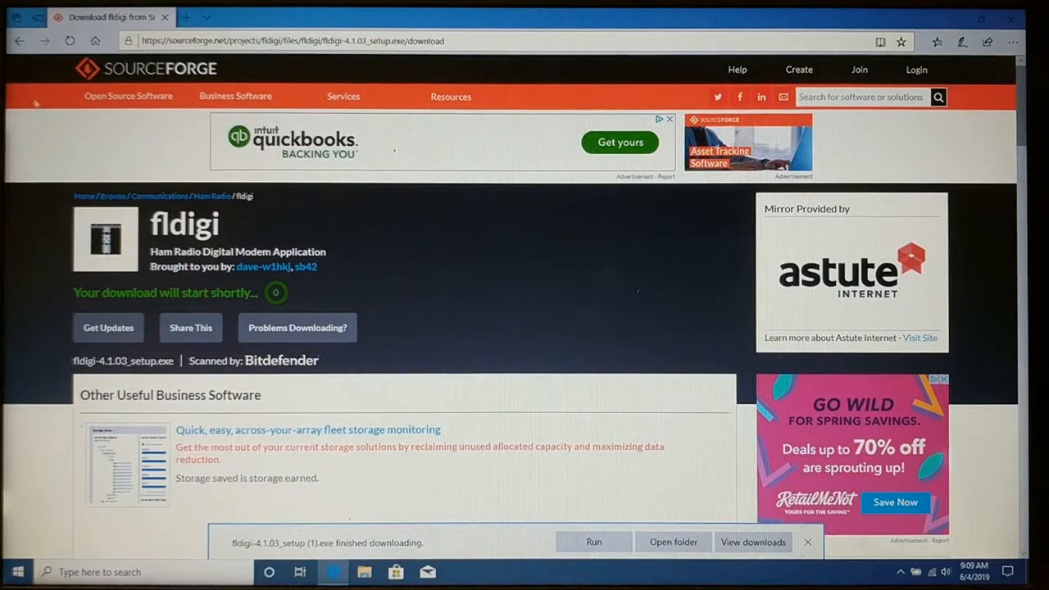
pyautogui.click(18, 41)
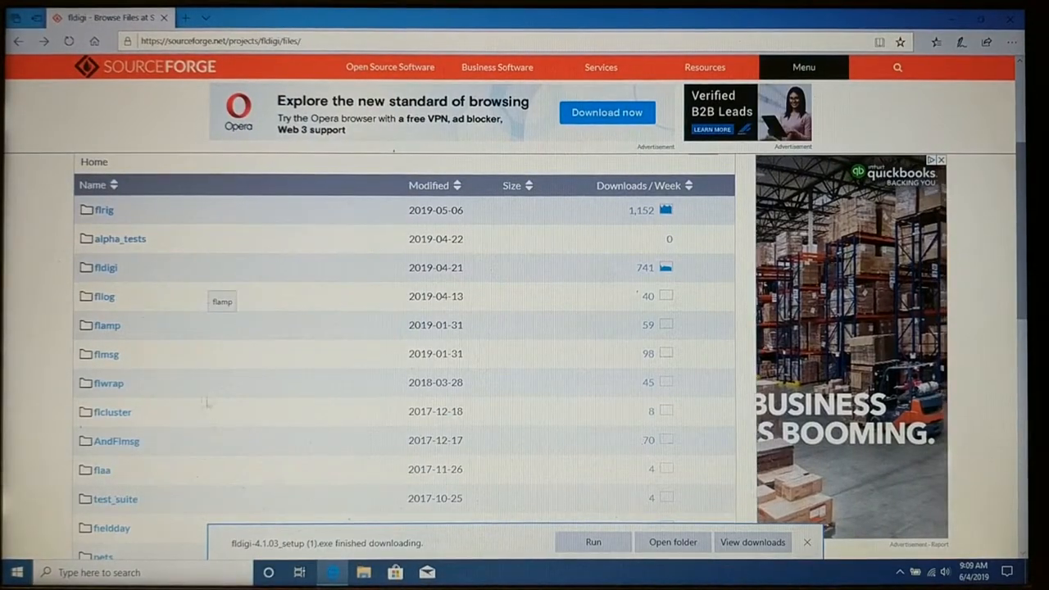
pyautogui.moveTo(105, 354)
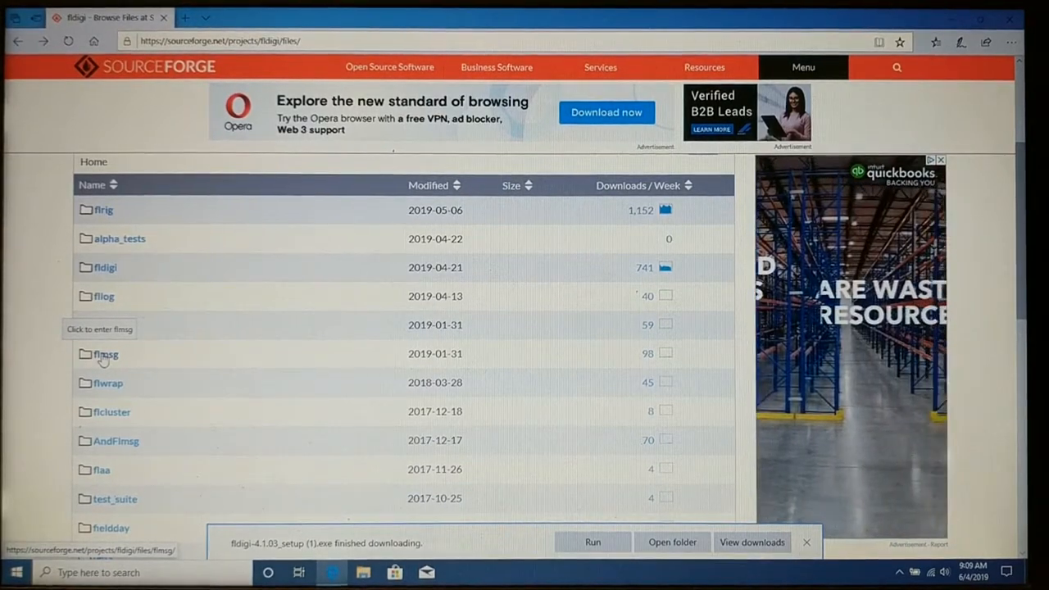
# Enter the flmsg folder and bring the flmsg 4.0.8 file list into view.
pyautogui.click(105, 354)
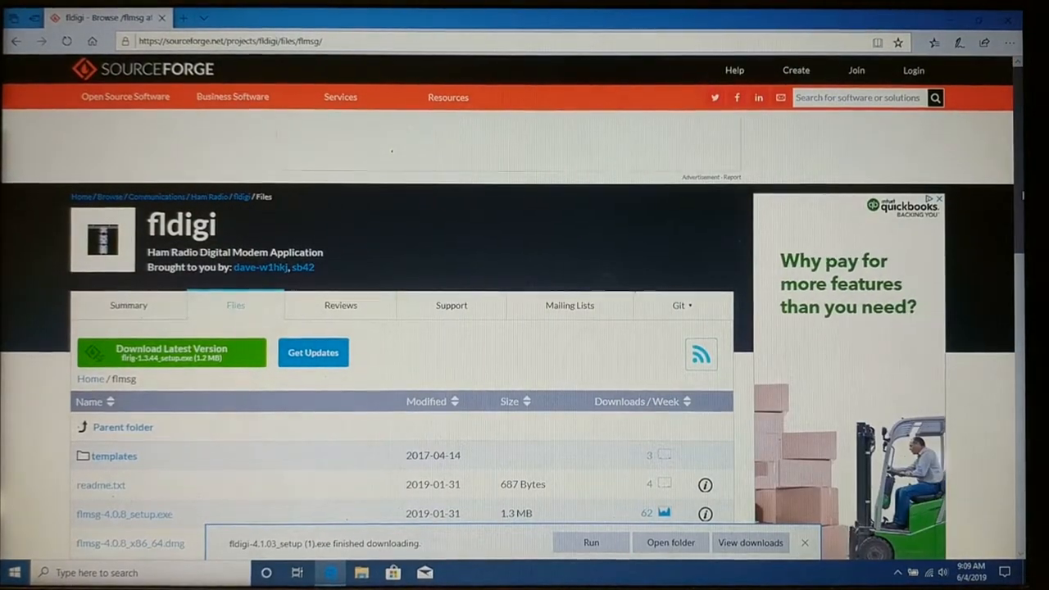
pyautogui.scroll(-3)
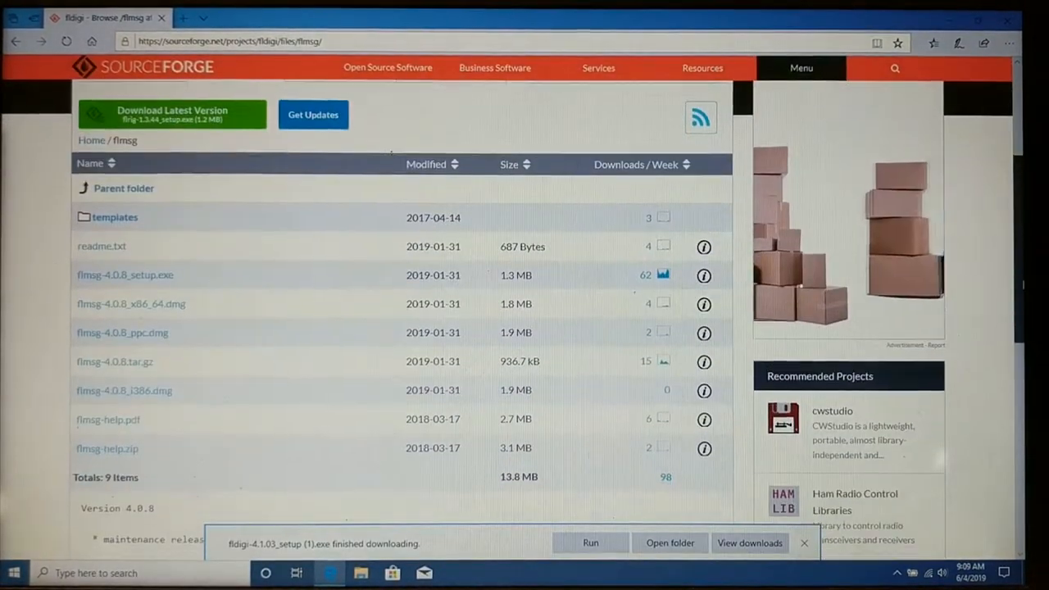
pyautogui.scroll(-3)
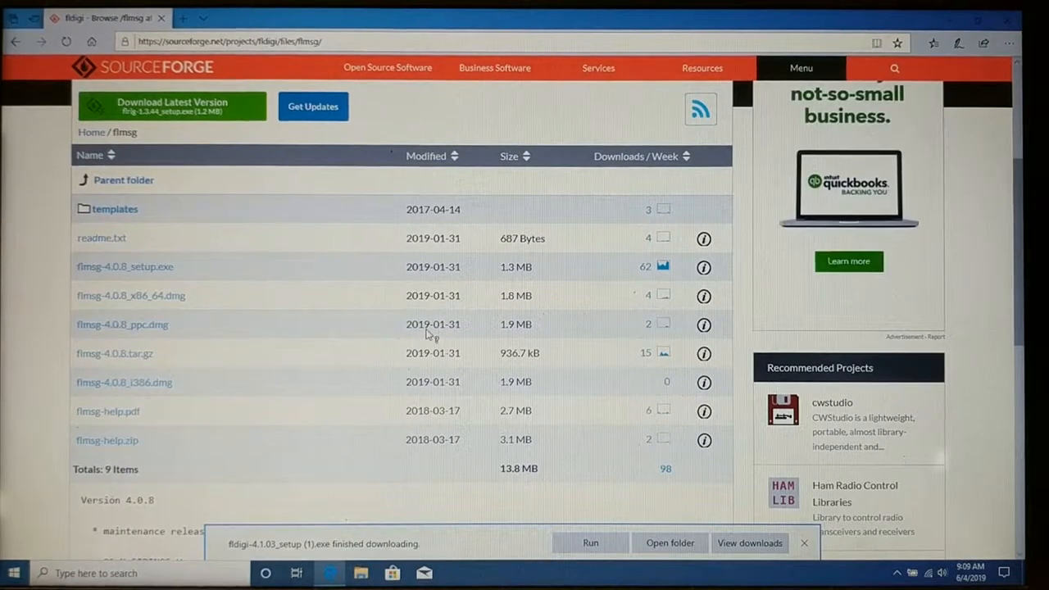
pyautogui.moveTo(282, 329)
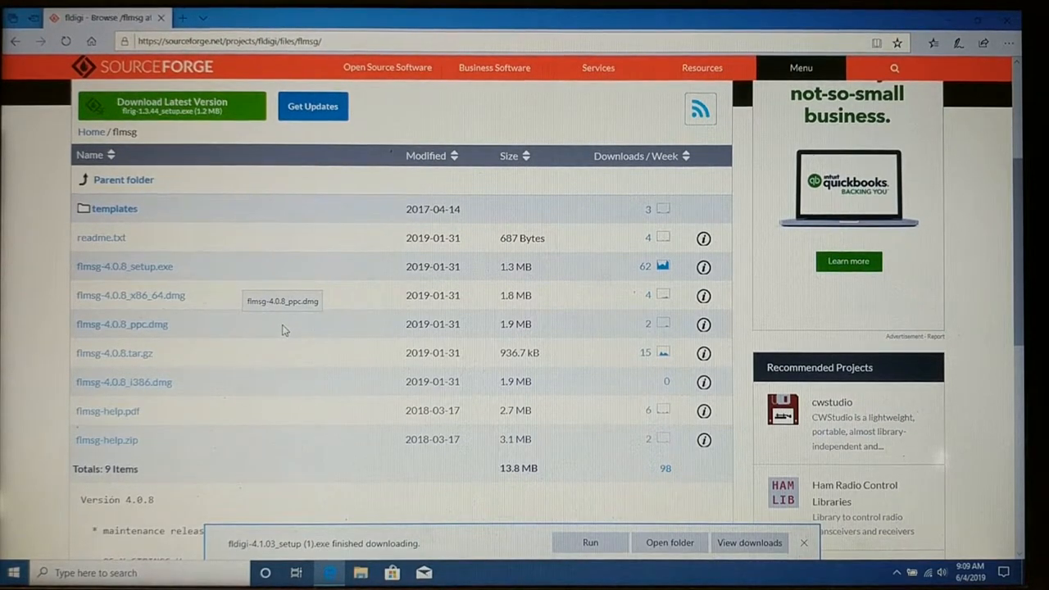
pyautogui.moveTo(138, 277)
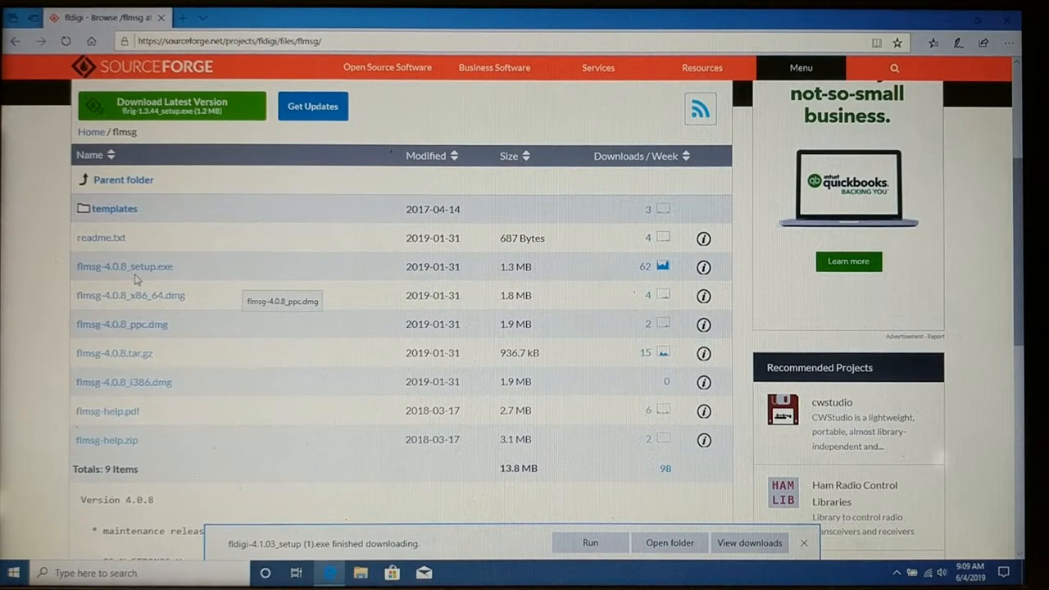
pyautogui.moveTo(124, 266)
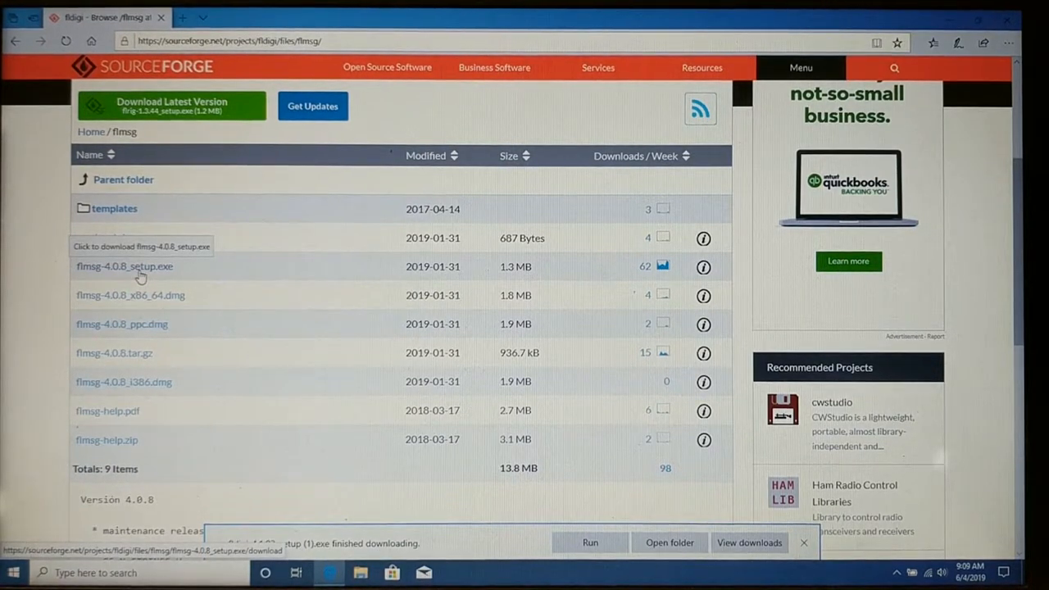
# Download flmsg-4.0.8_setup.exe and save it to the computer.
pyautogui.click(125, 266)
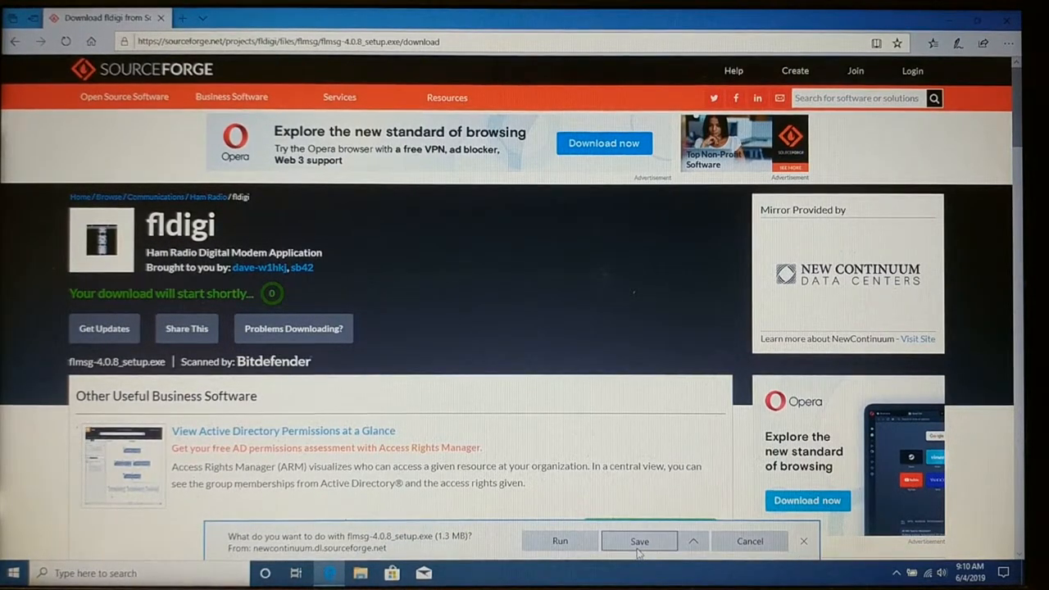
pyautogui.click(639, 540)
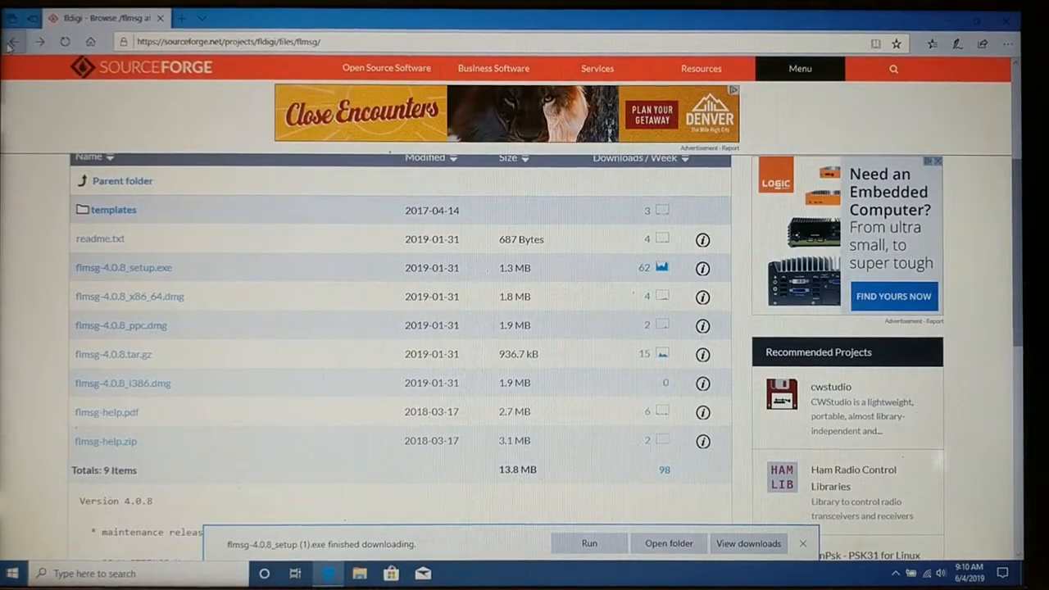
# Return to the top-level list, enter the flwrap folder and start downloading flwrap-1.3.5_setup.exe.
pyautogui.click(122, 180)
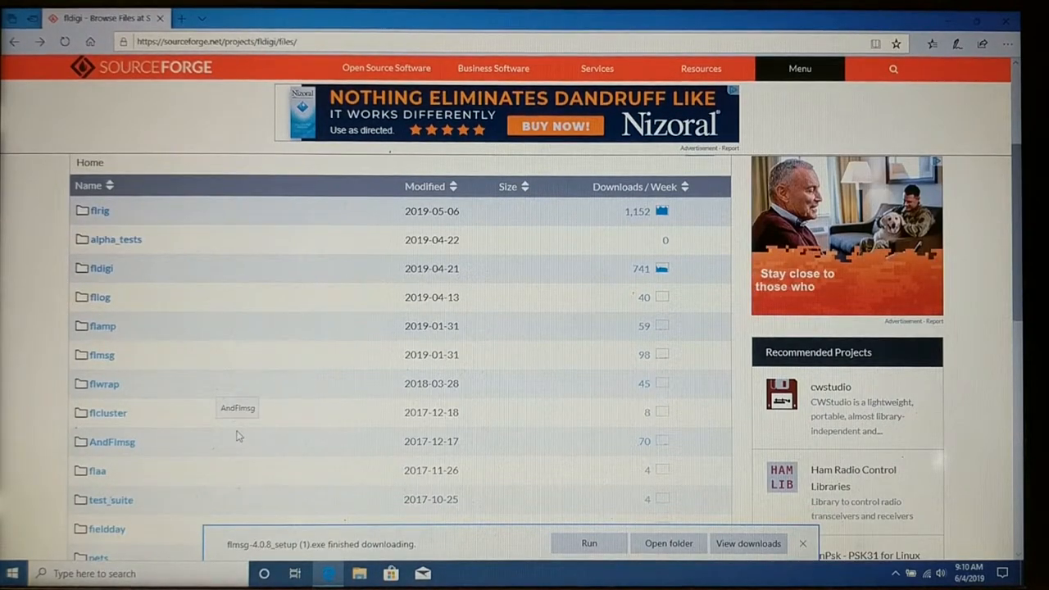
pyautogui.moveTo(144, 373)
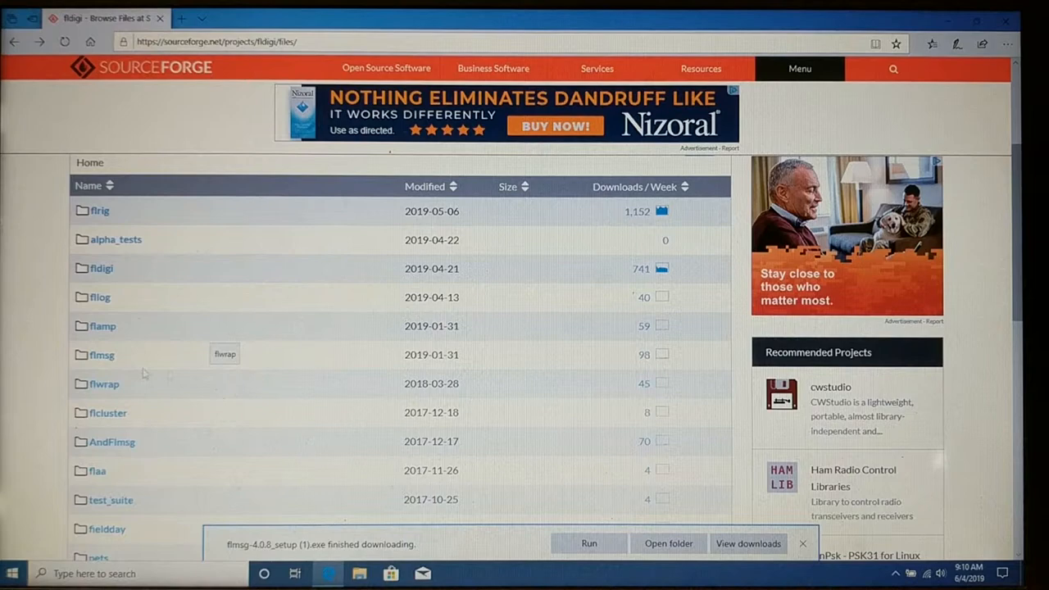
pyautogui.moveTo(105, 383)
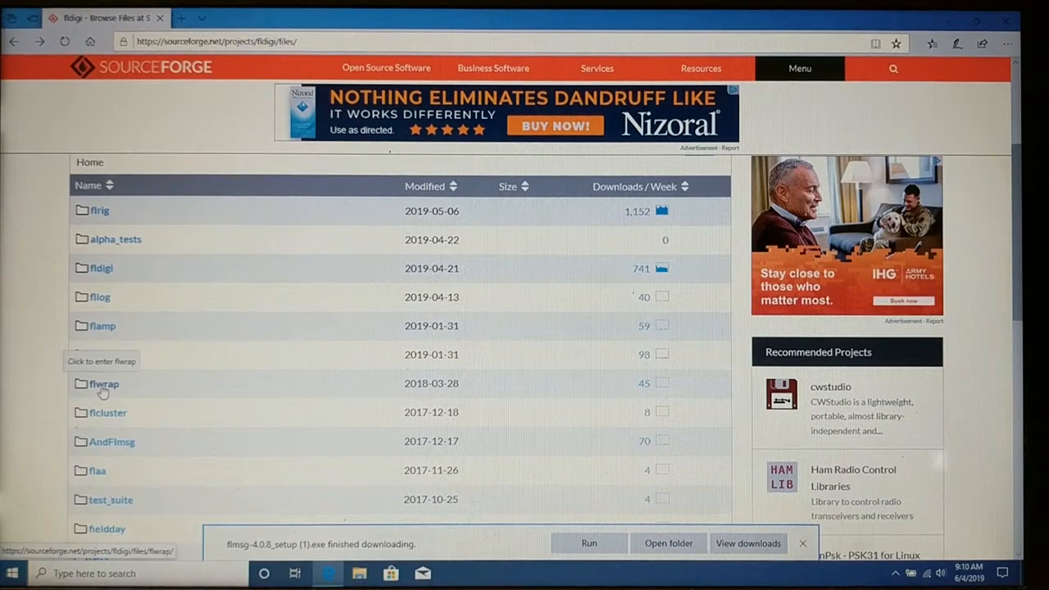
pyautogui.click(103, 384)
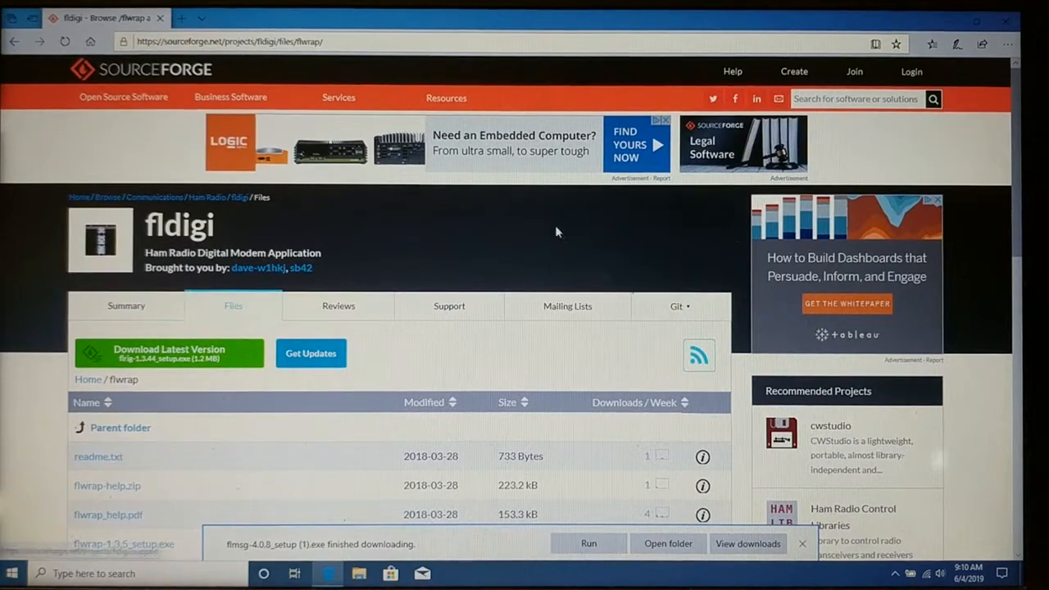
pyautogui.scroll(-3)
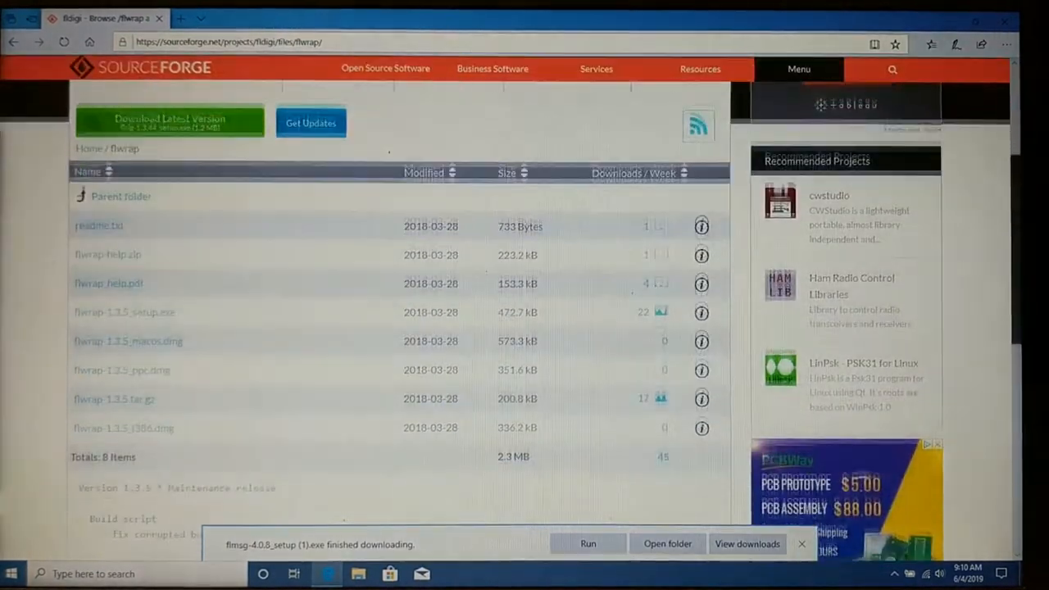
pyautogui.scroll(-3)
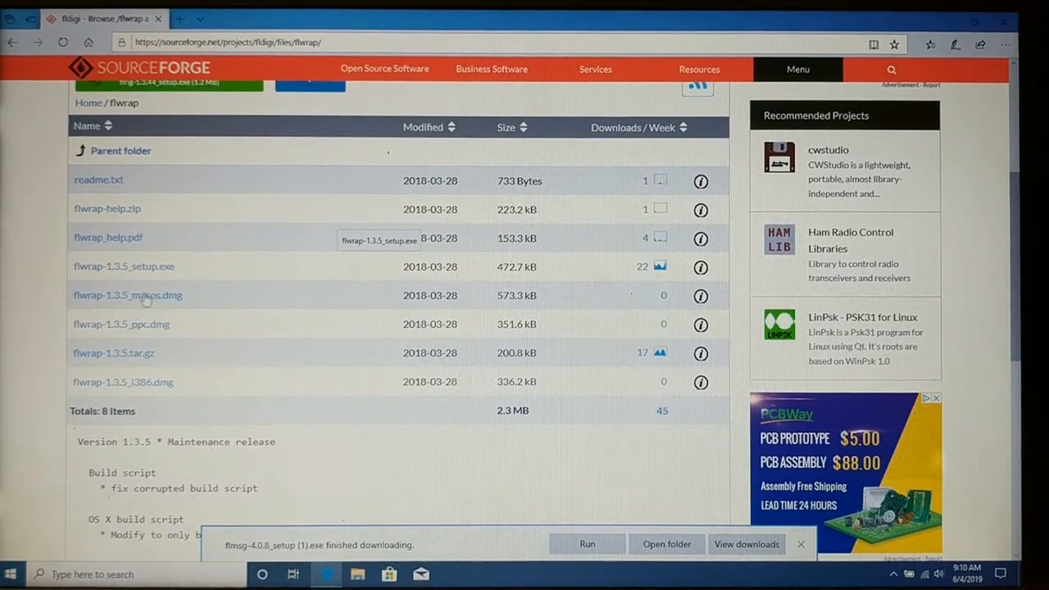
pyautogui.moveTo(122, 265)
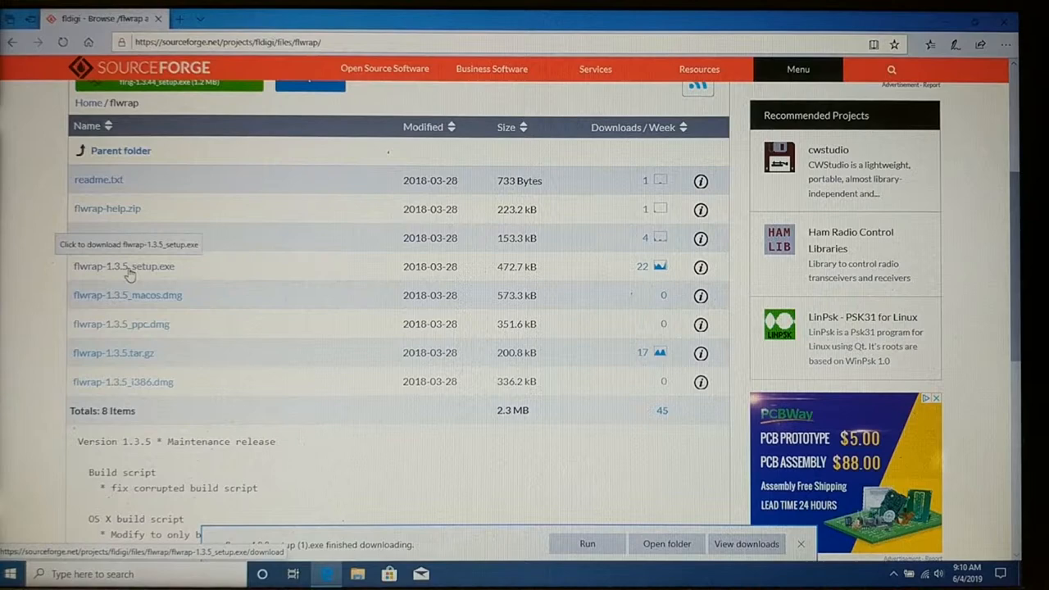
pyautogui.click(124, 265)
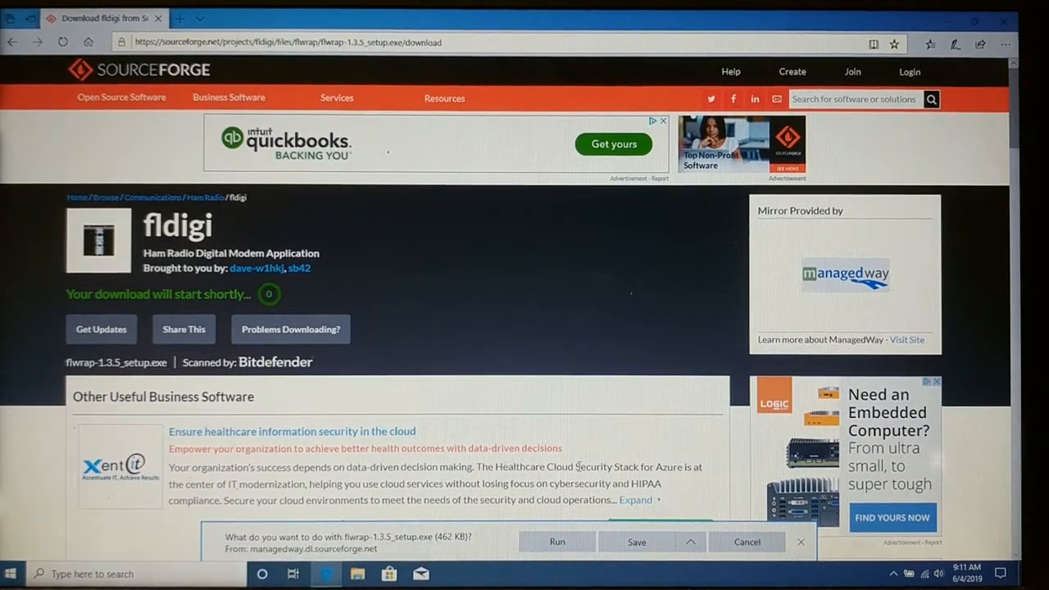
# Save the flwrap-1.3.5 setup download and close Microsoft Edge.
pyautogui.click(636, 541)
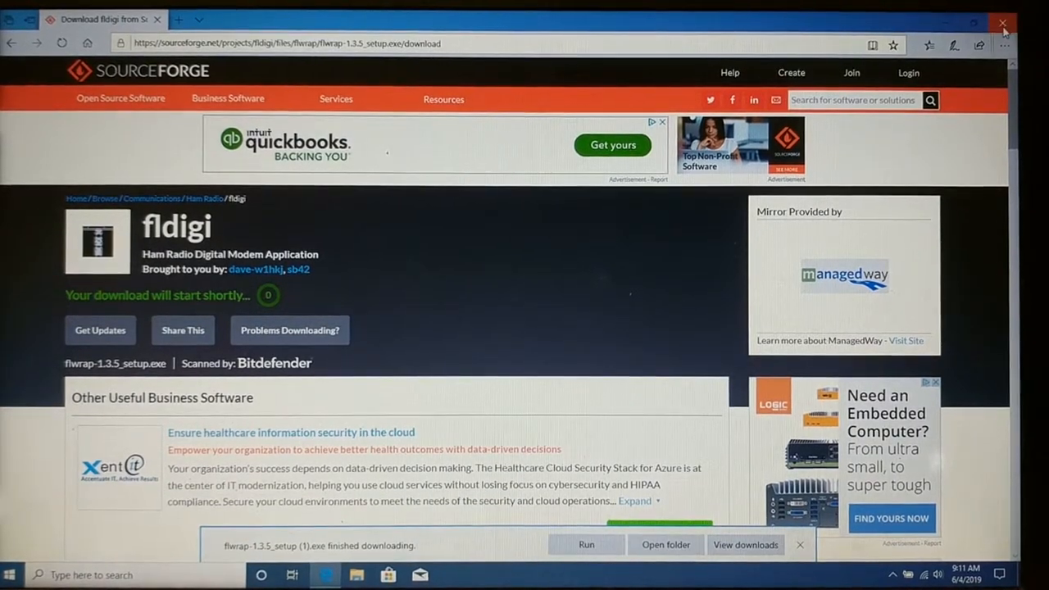
pyautogui.click(1003, 23)
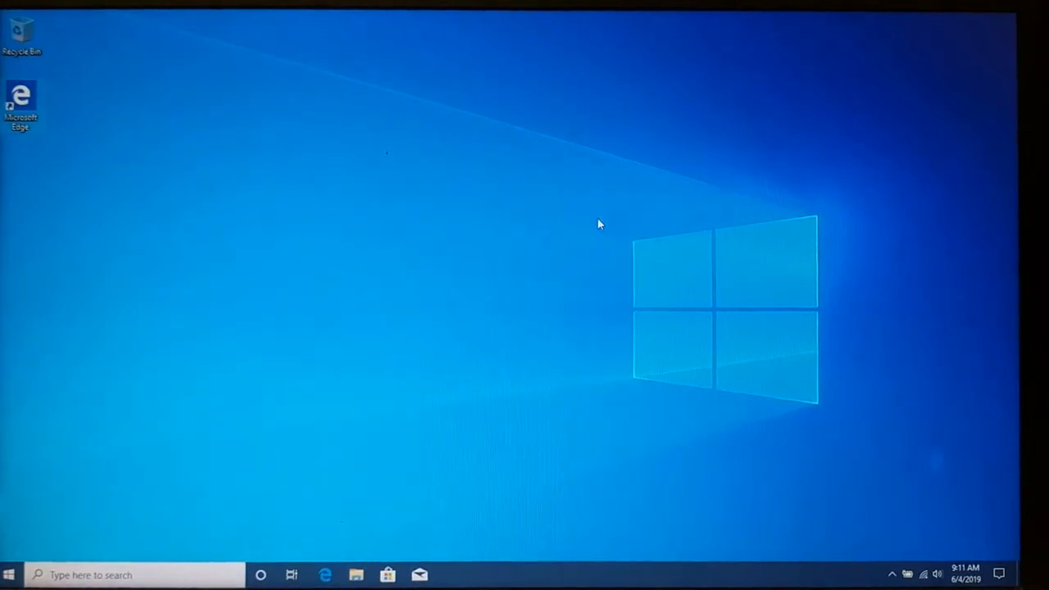
pyautogui.moveTo(305, 479)
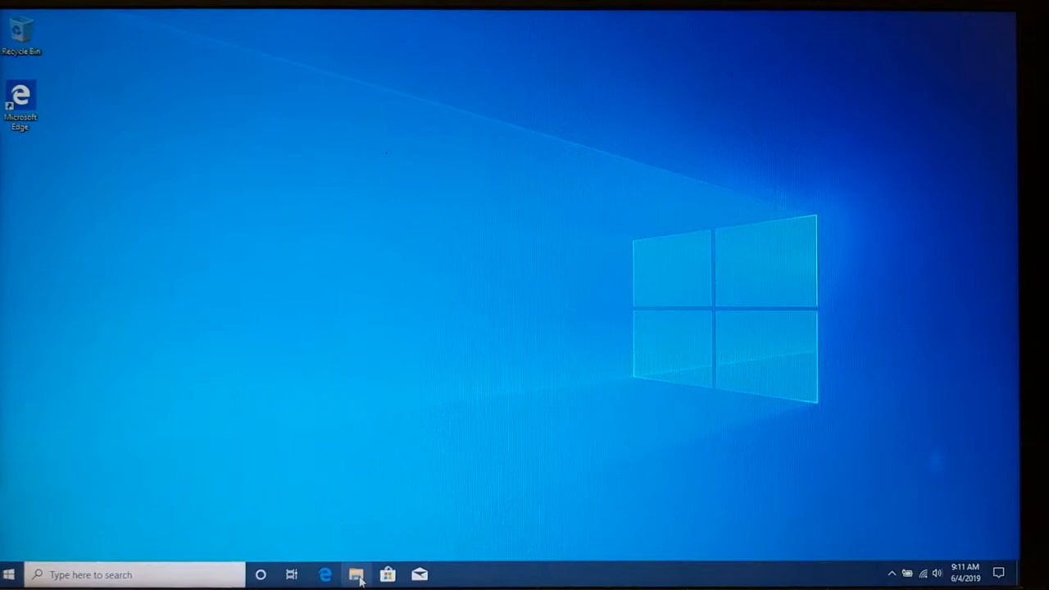
# Open the Downloads folder in File Explorer and launch fldigi-4.1.03_setup.
pyautogui.click(355, 574)
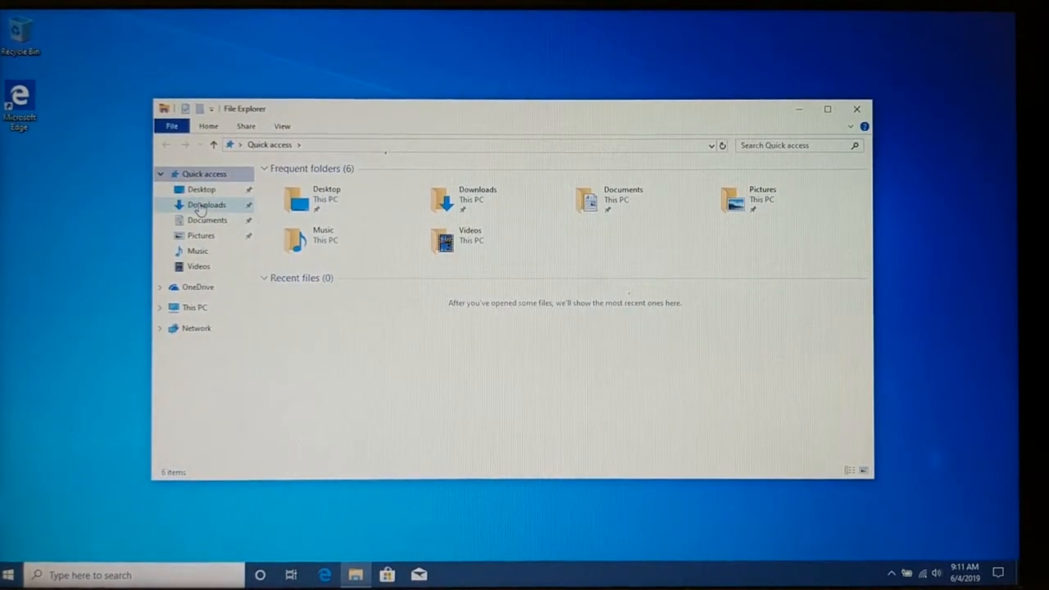
pyautogui.click(207, 203)
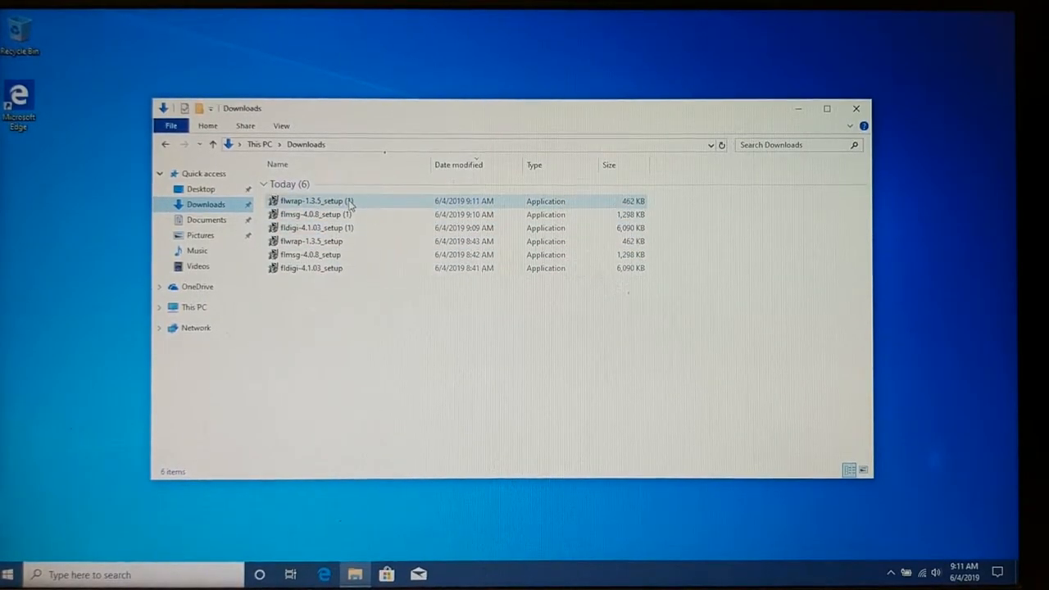
pyautogui.moveTo(312, 269)
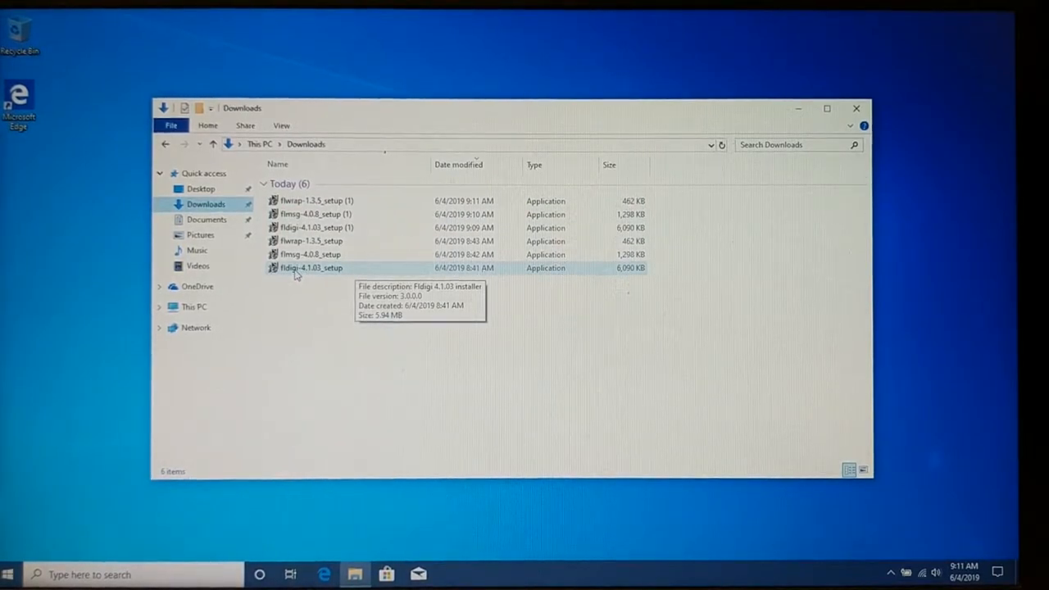
pyautogui.doubleClick(311, 269)
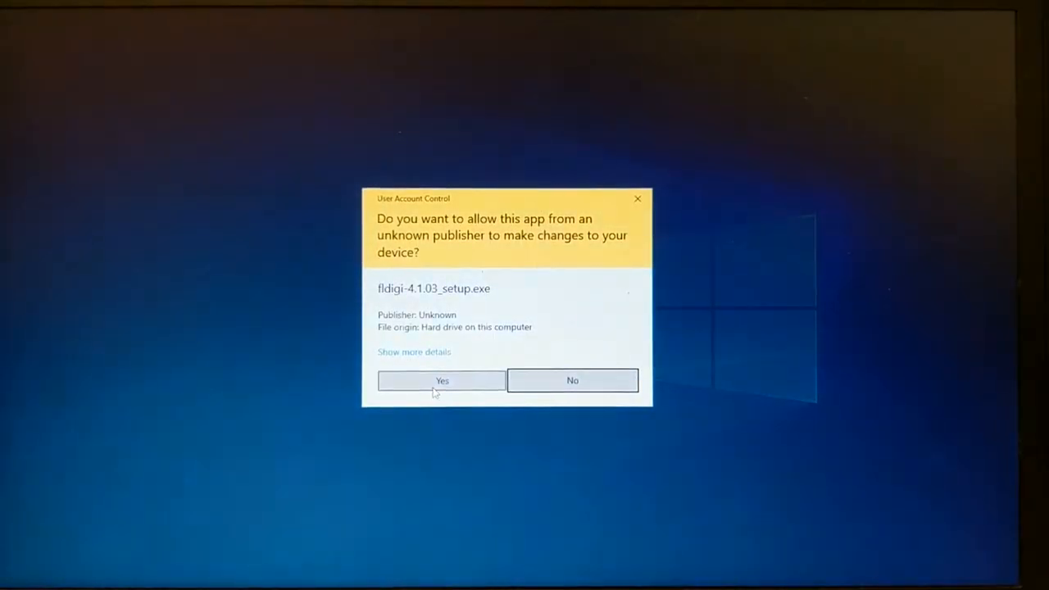
# Allow the installer, accept the license, keep default components with desktop shortcuts and install fldigi 4.1.03.
pyautogui.click(442, 380)
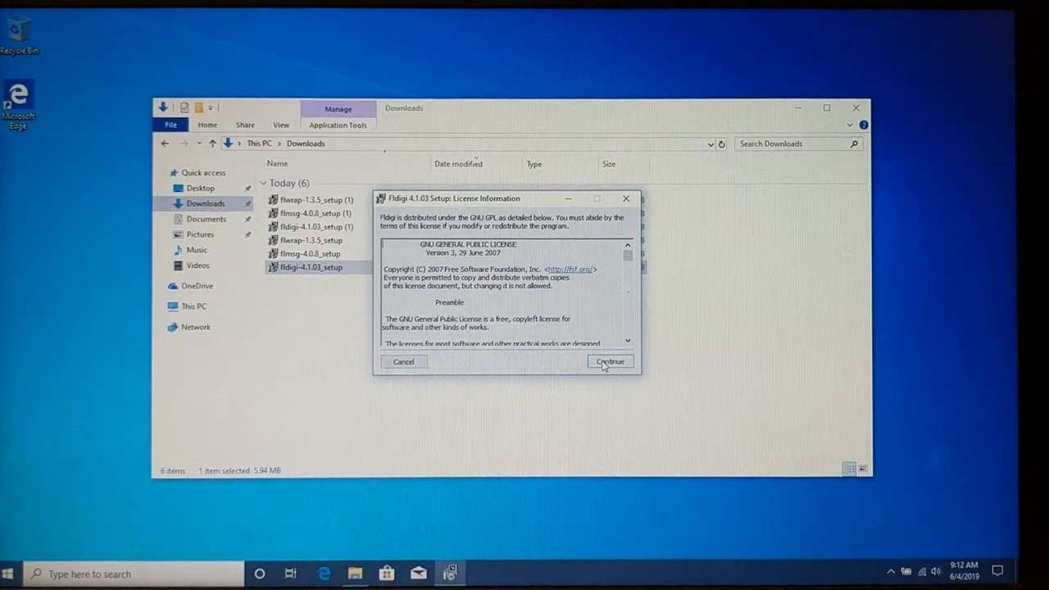
pyautogui.click(610, 362)
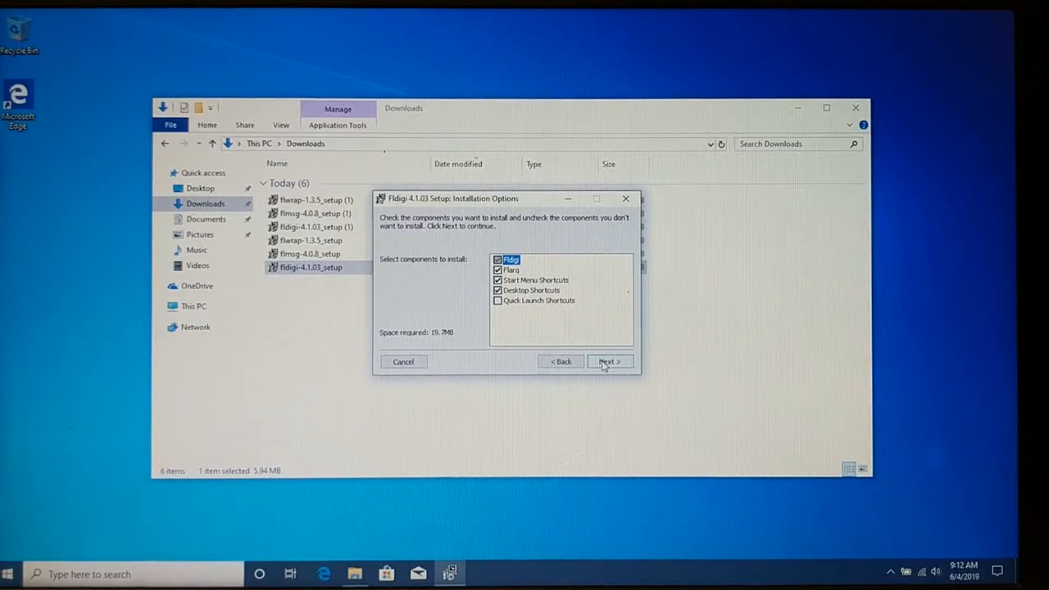
pyautogui.click(609, 363)
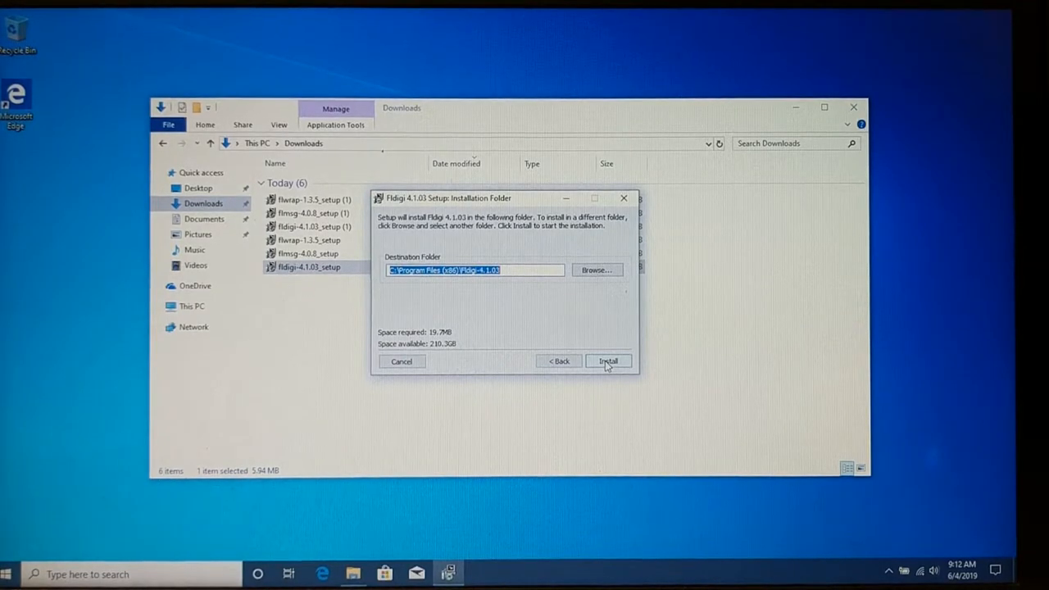
pyautogui.click(607, 362)
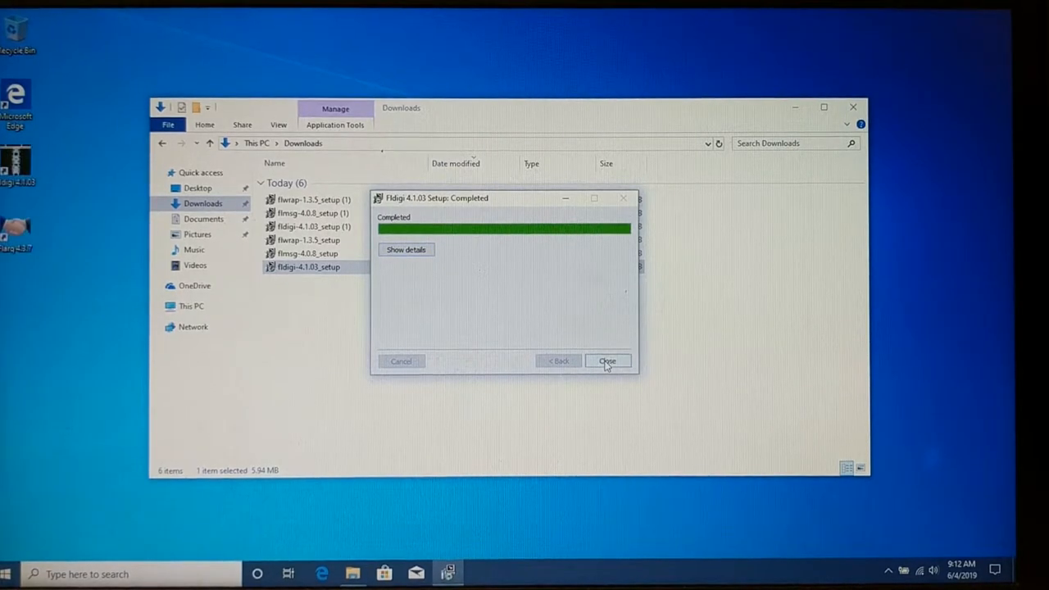
pyautogui.click(607, 362)
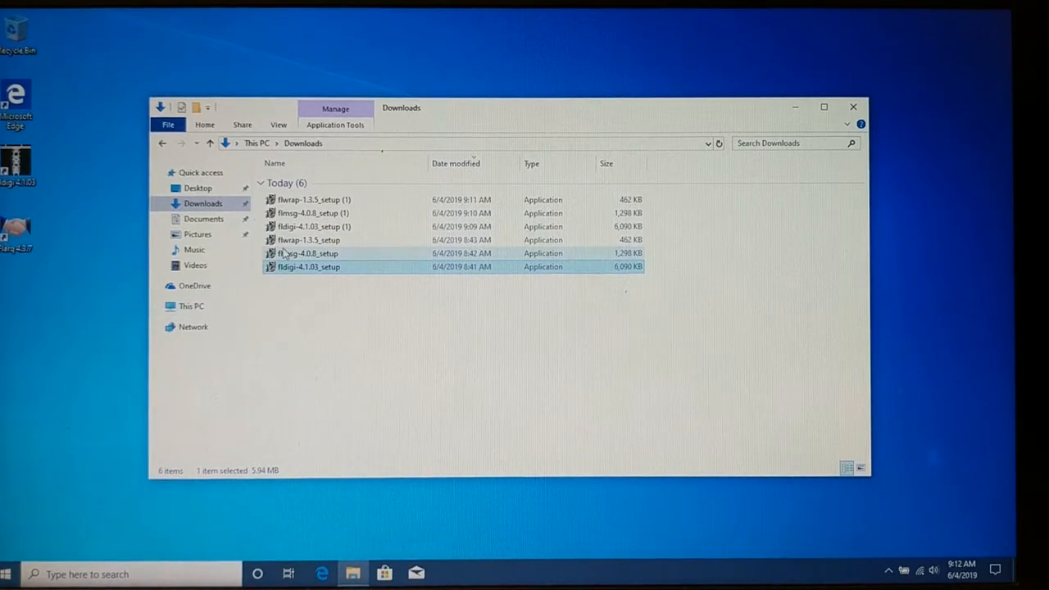
pyautogui.moveTo(308, 252)
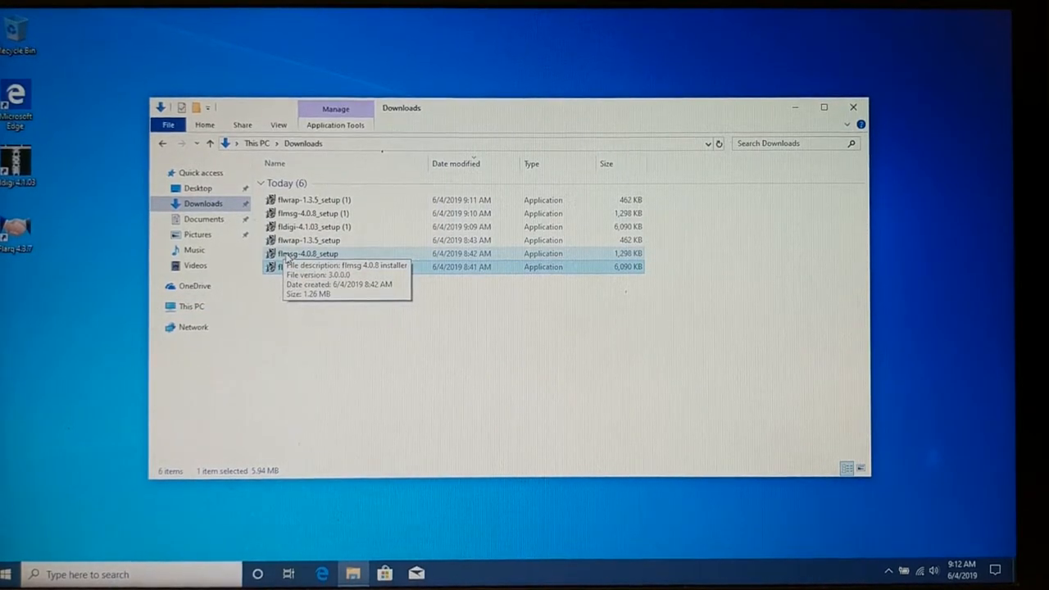
# Run flmsg-4.0.8_setup, accept its license and install into the default folder, then select flwrap-1.3.5_setup.
pyautogui.doubleClick(309, 252)
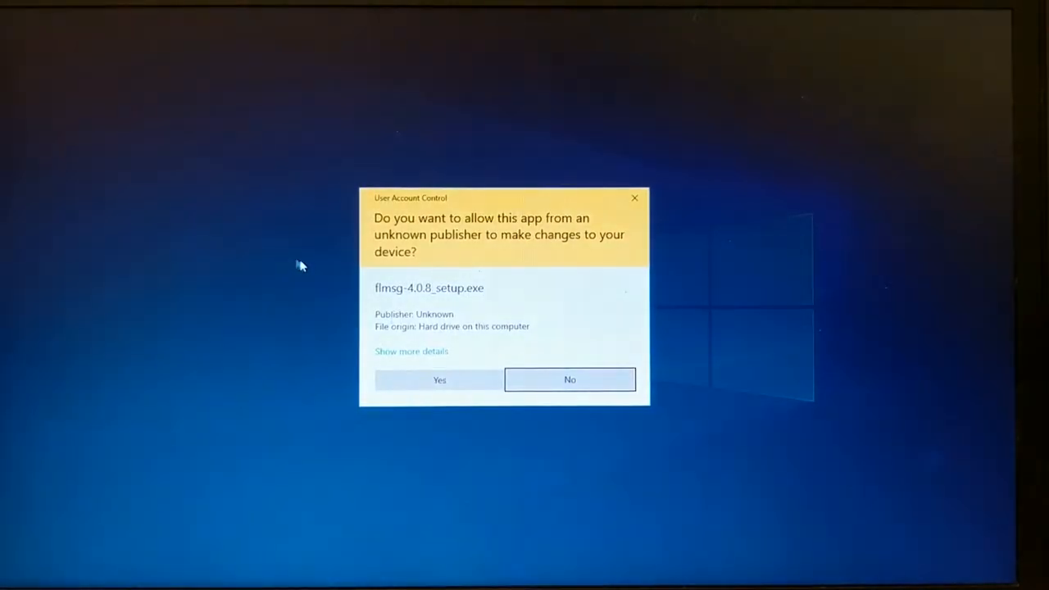
pyautogui.click(439, 381)
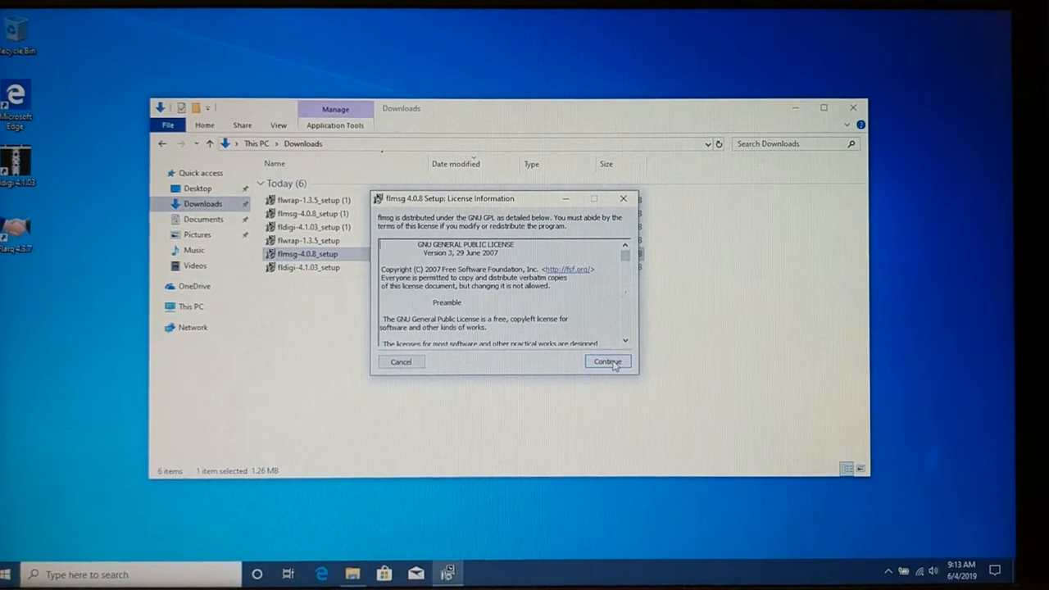
pyautogui.click(606, 362)
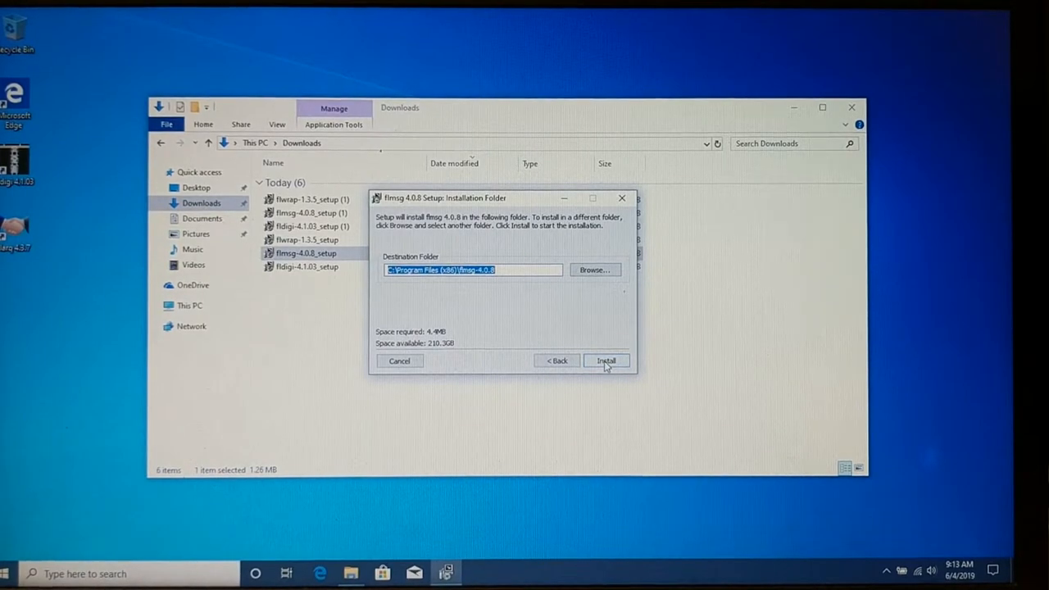
pyautogui.click(606, 360)
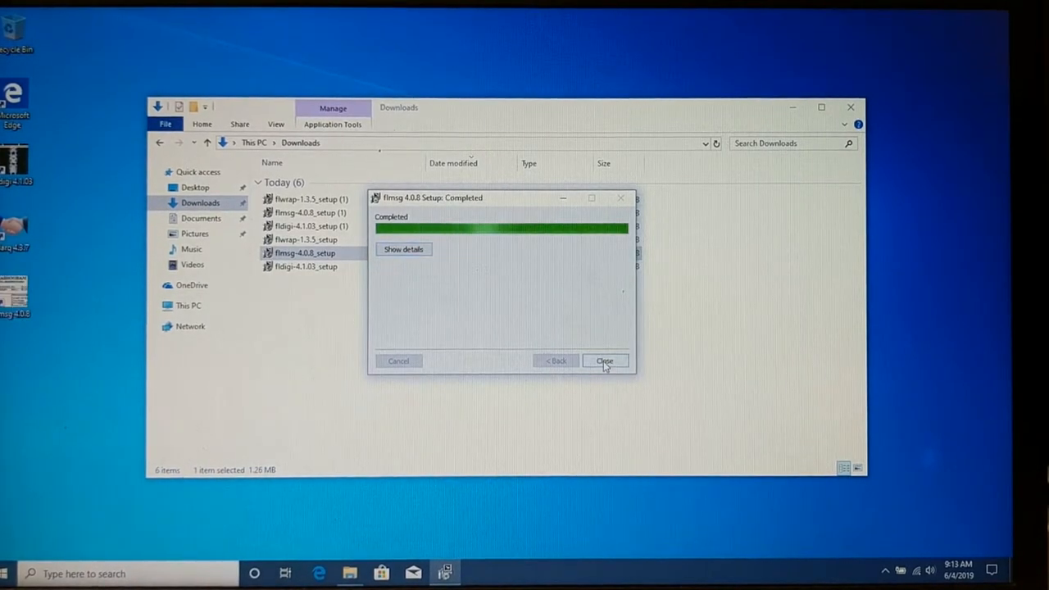
pyautogui.click(605, 361)
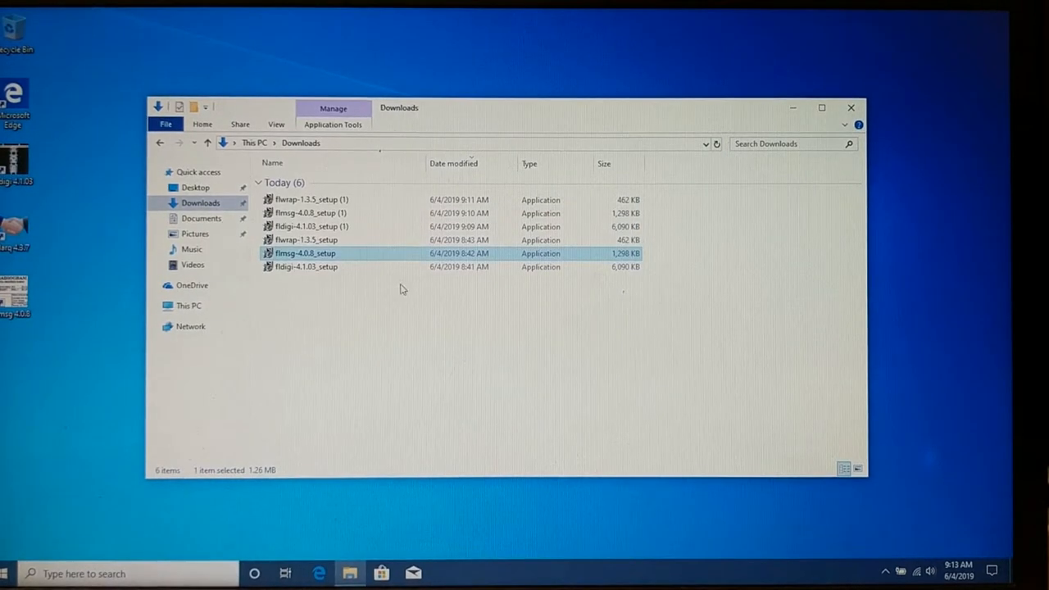
pyautogui.click(306, 239)
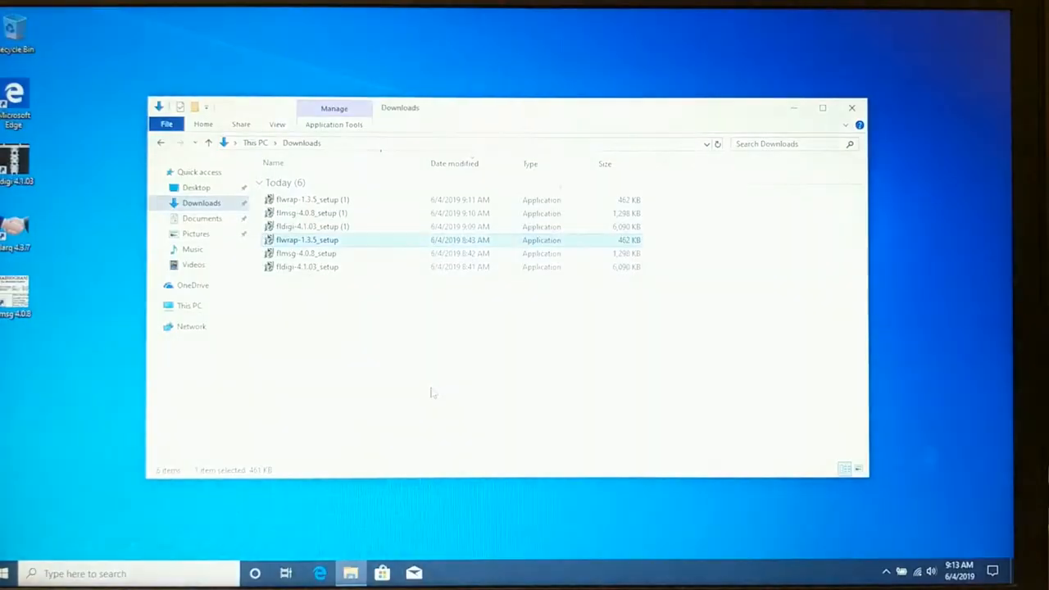
# Install flwrap 1.3.5 into its default folder with the desktop shortcut component kept.
pyautogui.doubleClick(308, 239)
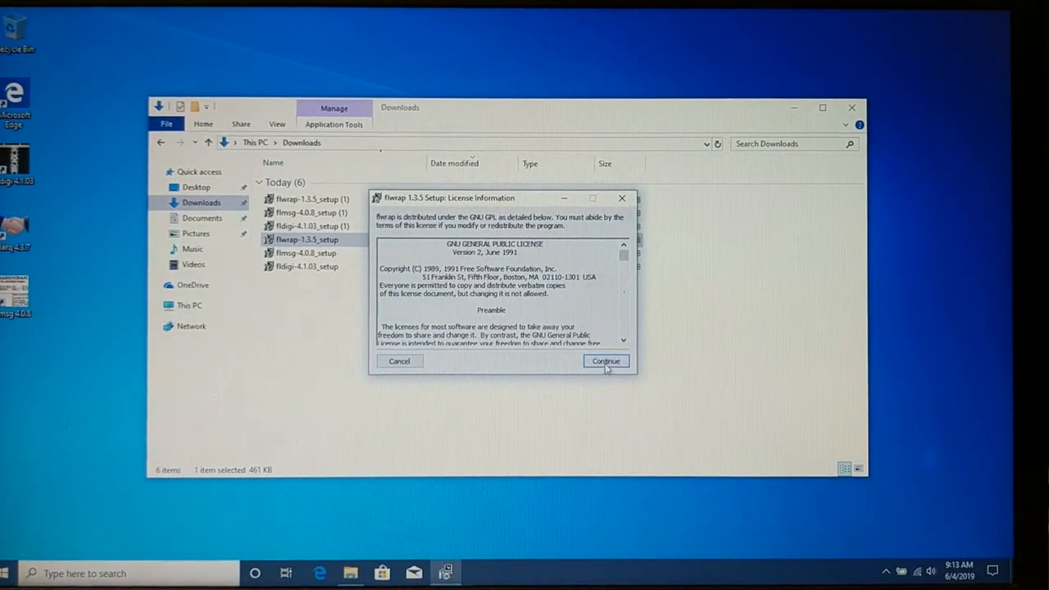
pyautogui.click(607, 360)
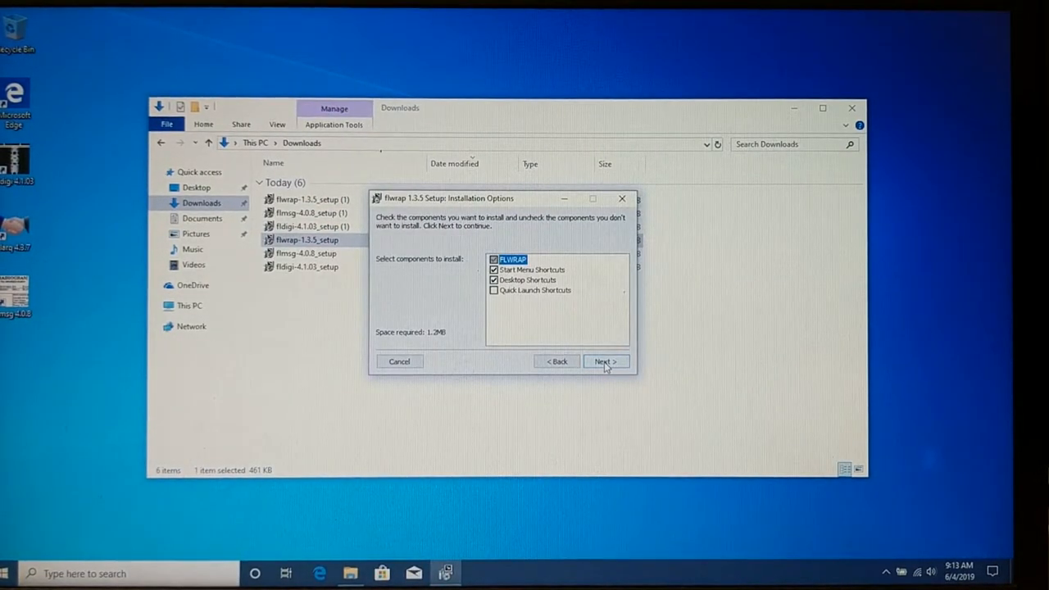
pyautogui.click(605, 362)
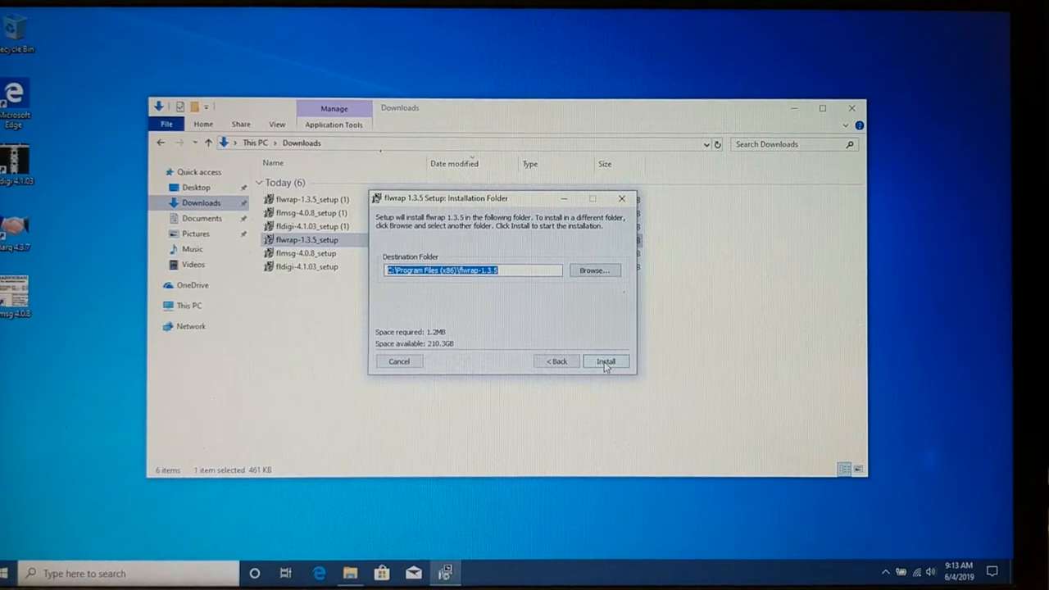
pyautogui.click(606, 362)
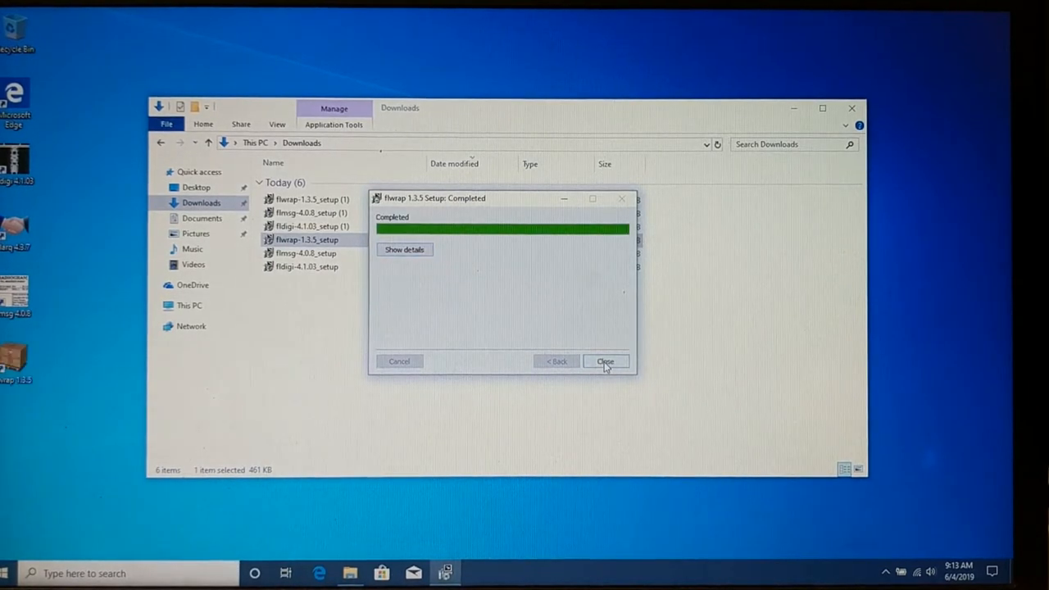
pyautogui.click(606, 363)
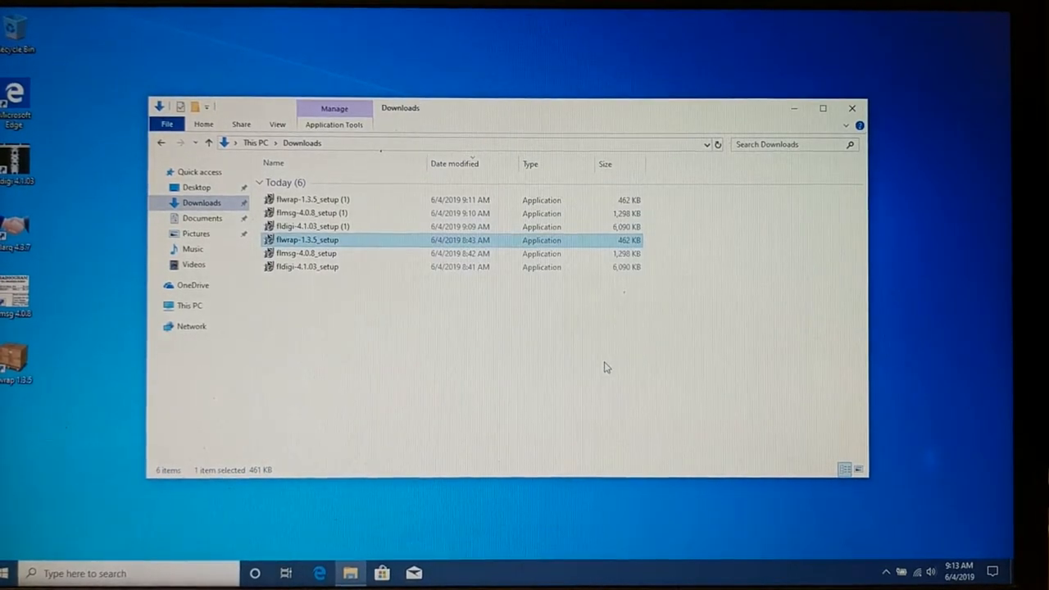
# Close the Downloads window to return to the desktop.
pyautogui.click(852, 108)
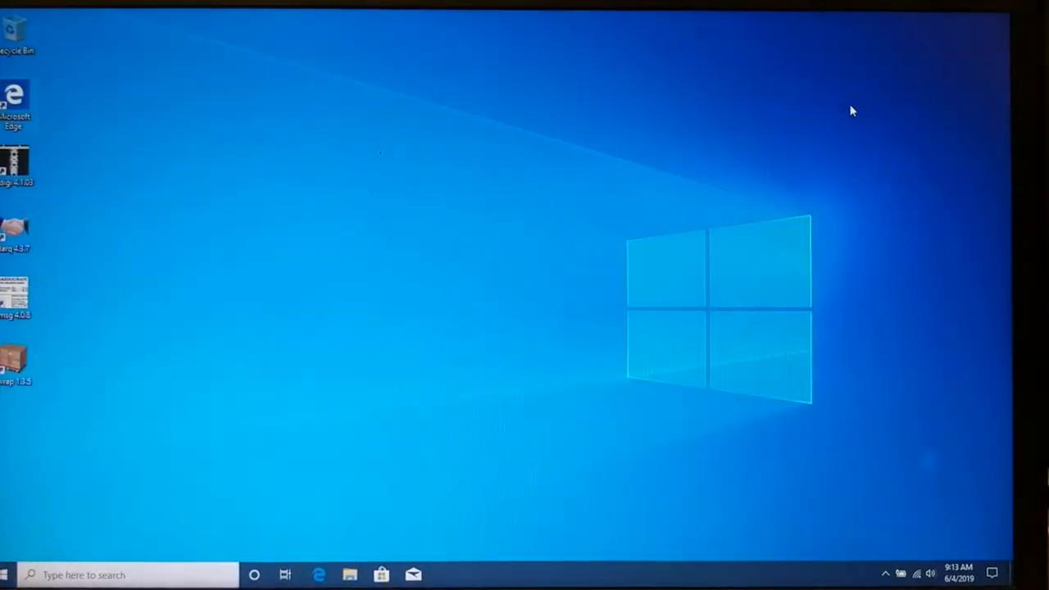